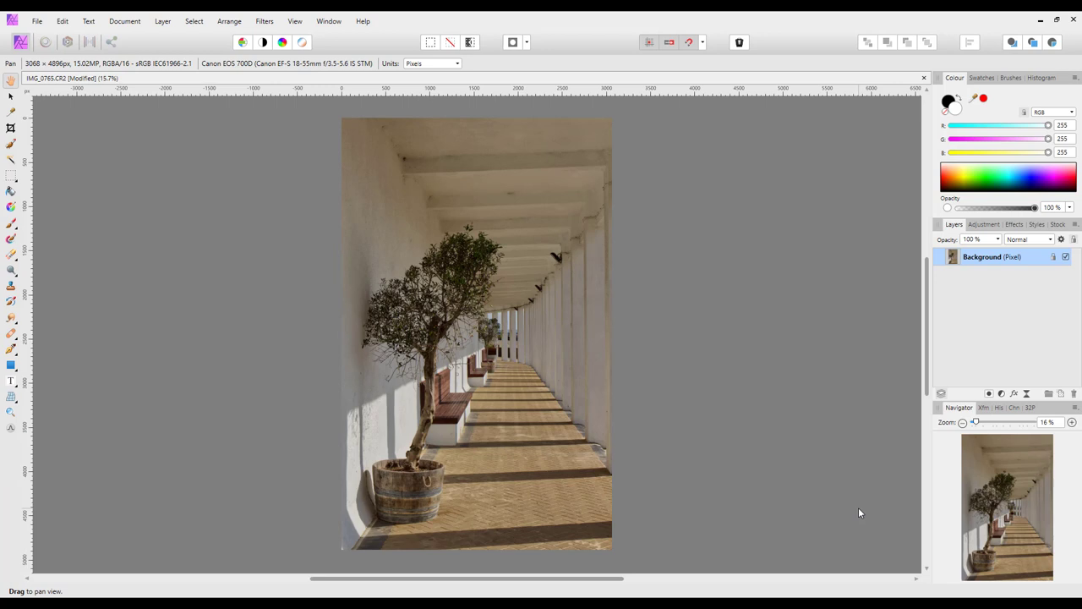
{"action": "mouse_move", "coordinate": [858, 507]}
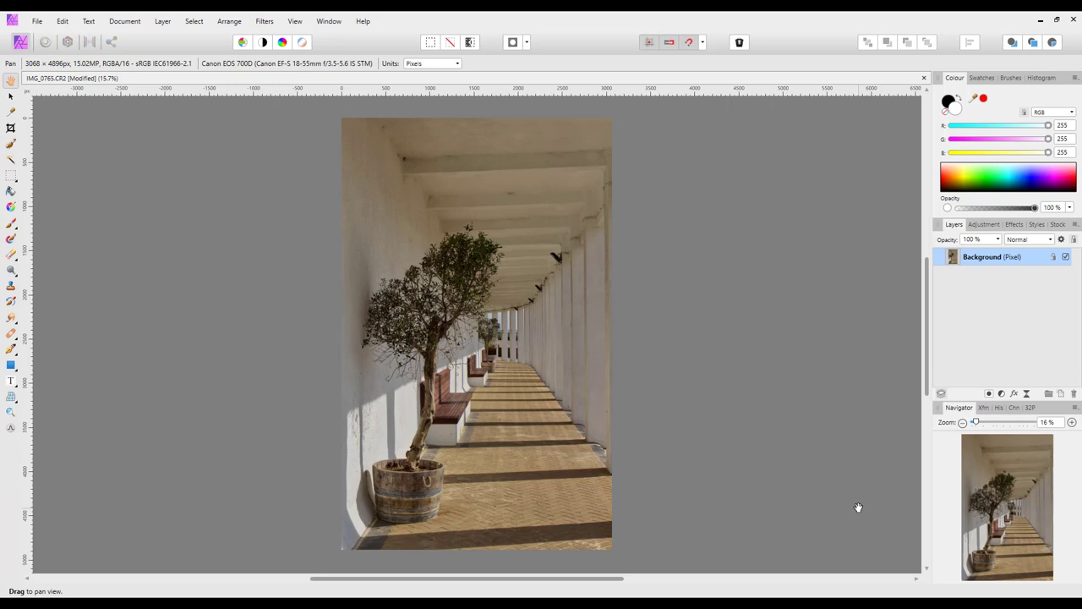
{"action": "mouse_move", "coordinate": [848, 271]}
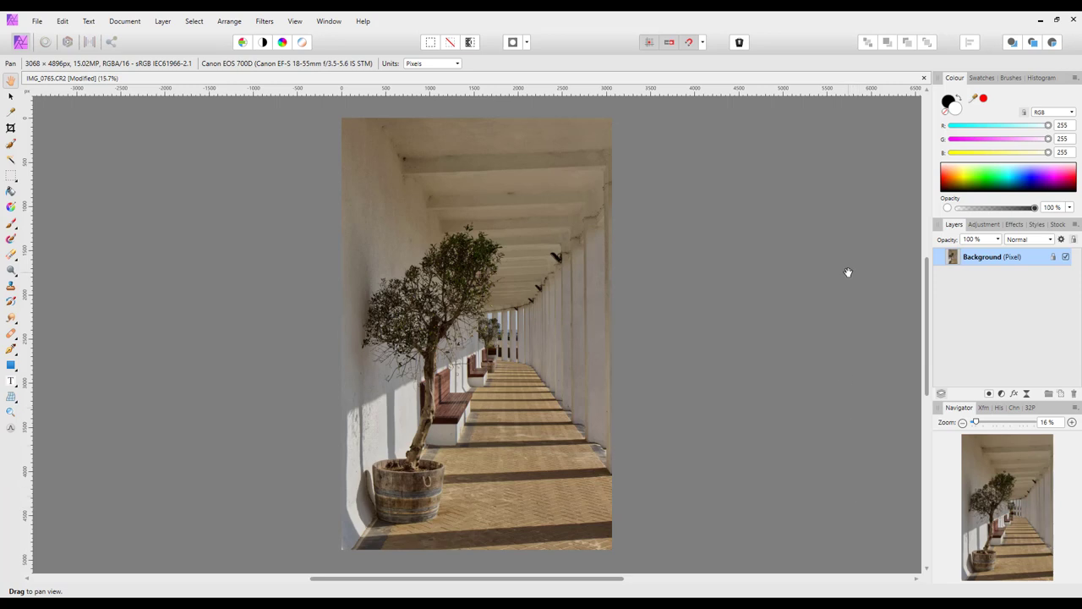
Step: Pick out the Topaz DeNoise AI and Sharpen AI shortcuts, then open Affinity Photo's Preferences
{"action": "left_click", "coordinate": [1040, 19]}
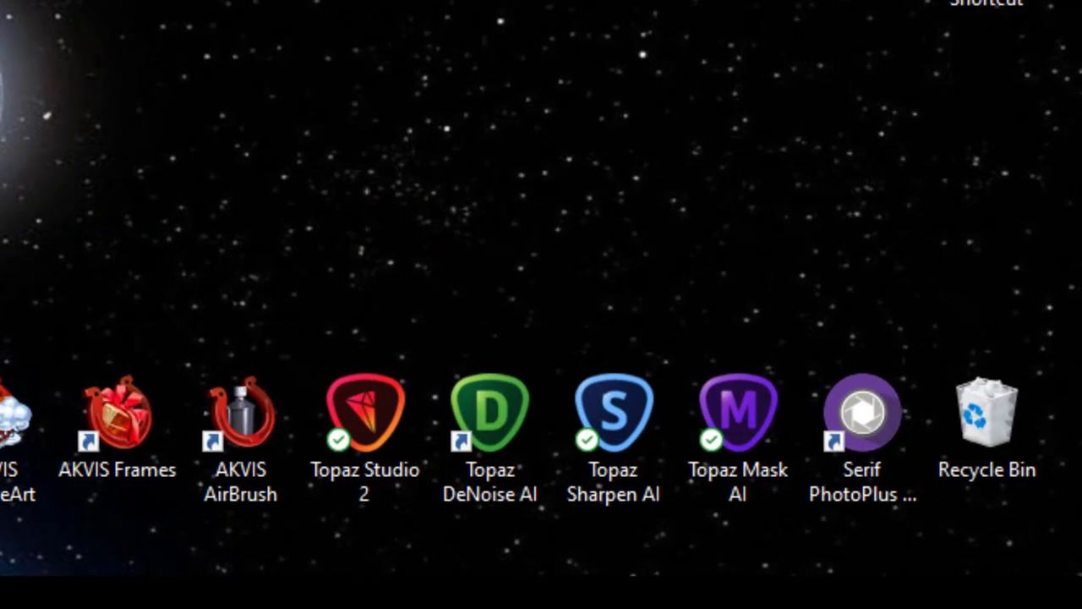
{"action": "left_click", "coordinate": [489, 414]}
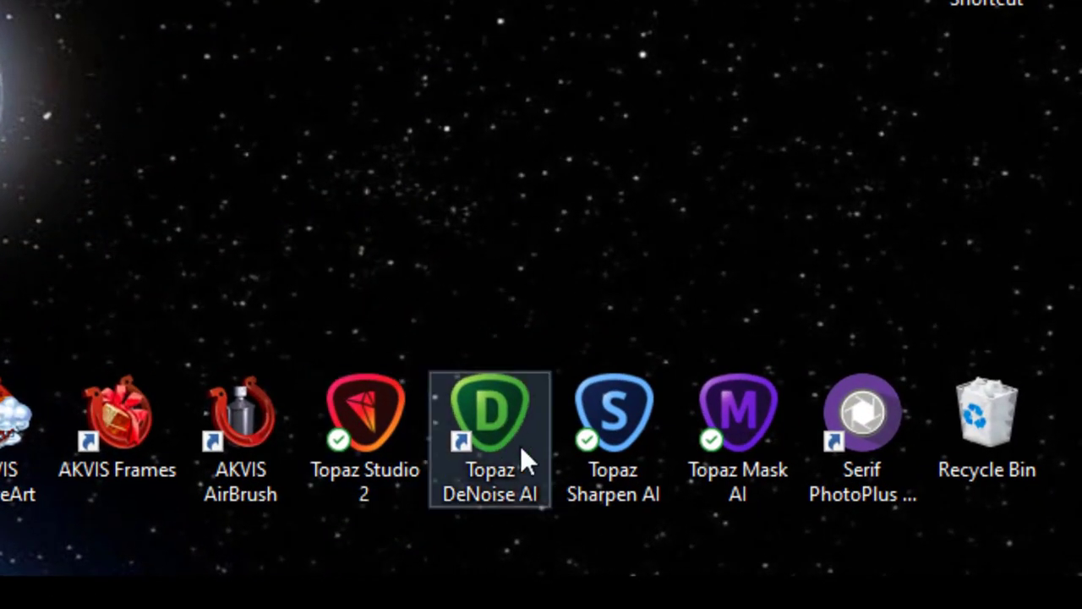
{"action": "mouse_move", "coordinate": [511, 461]}
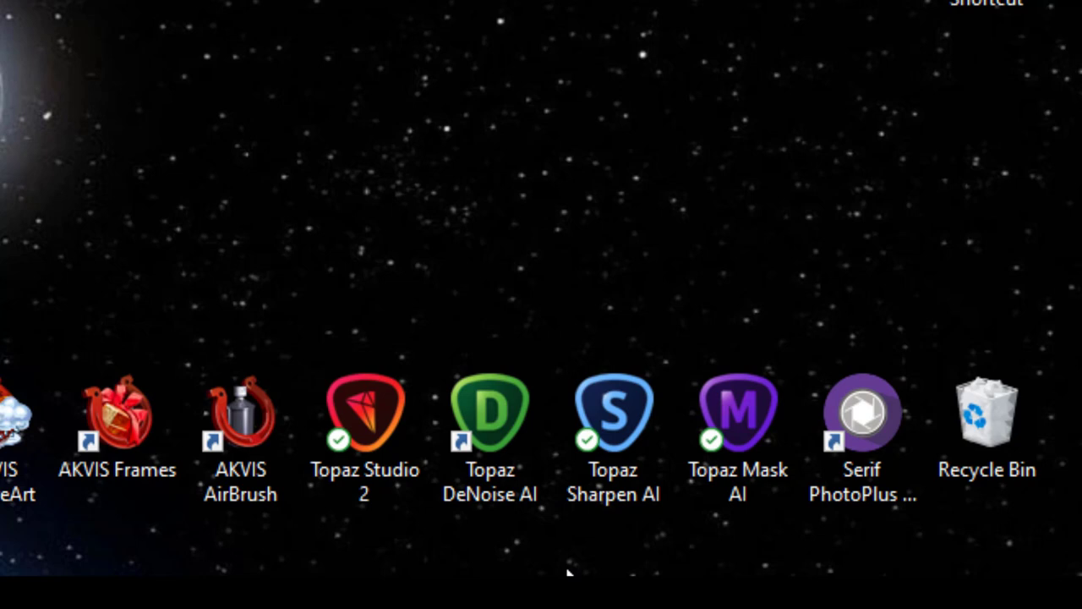
{"action": "left_click", "coordinate": [613, 415]}
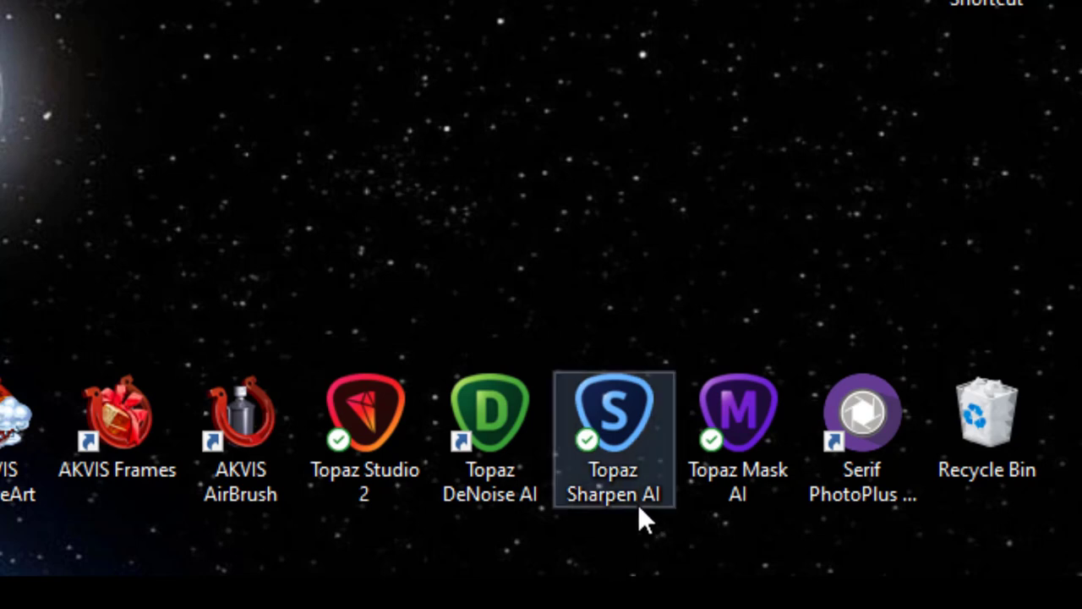
{"action": "left_click", "coordinate": [488, 415]}
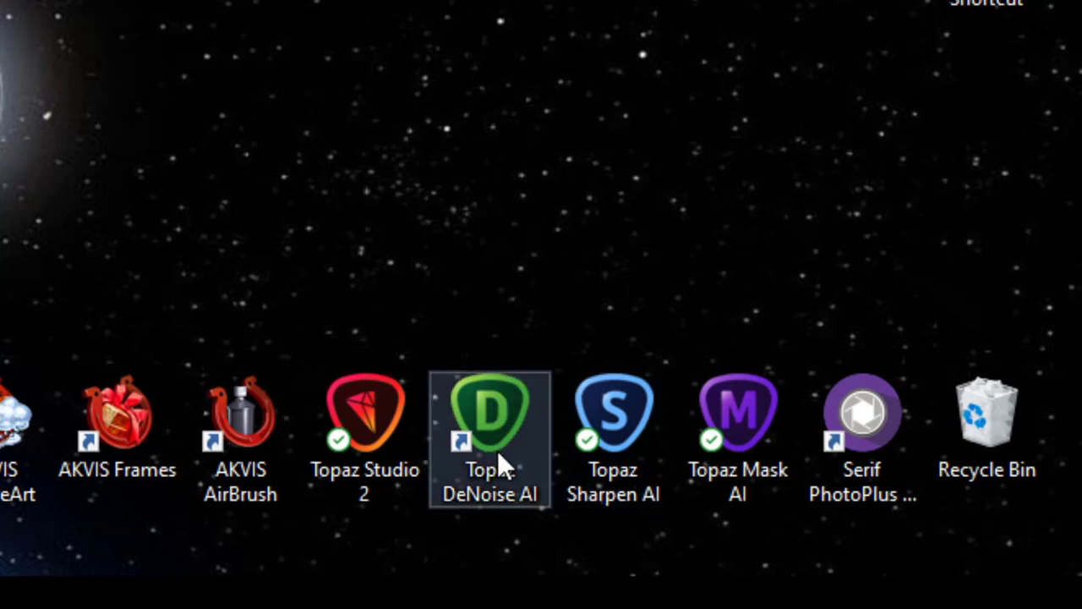
{"action": "mouse_move", "coordinate": [537, 402]}
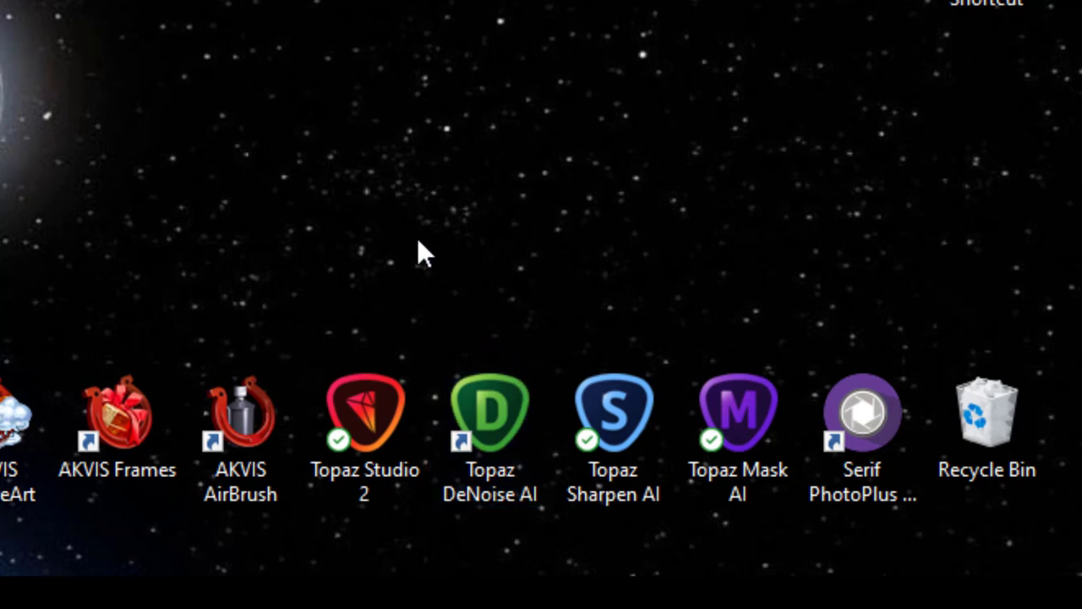
{"action": "mouse_move", "coordinate": [30, 237]}
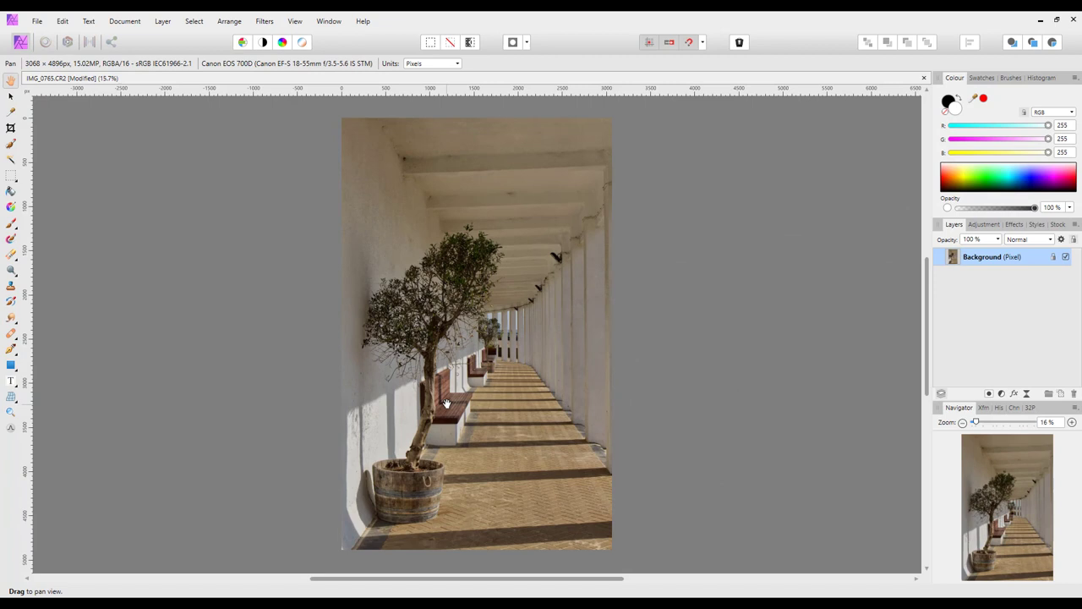
{"action": "mouse_move", "coordinate": [130, 127]}
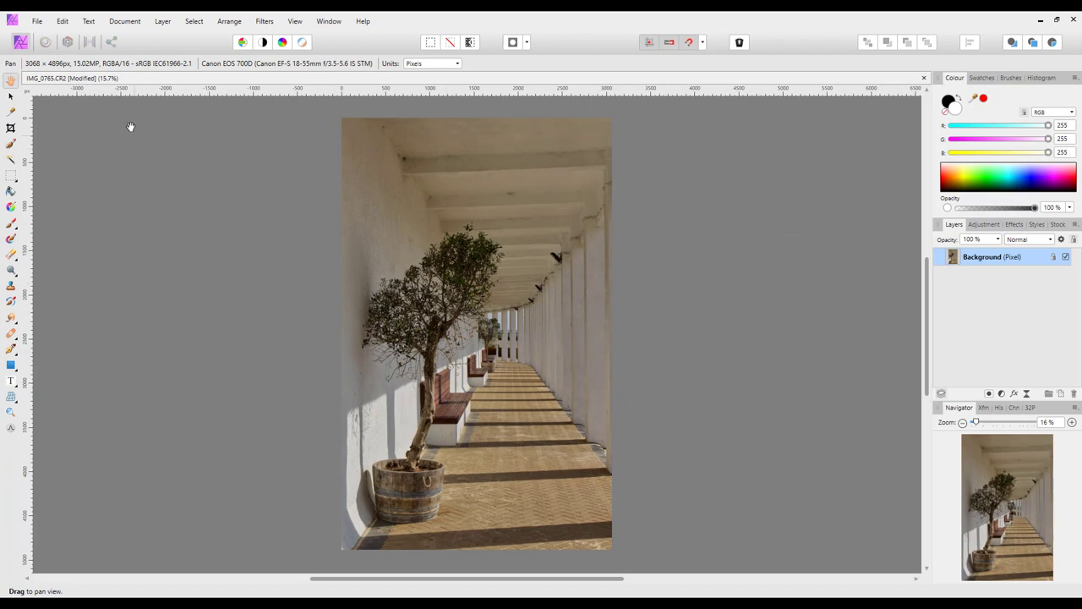
{"action": "left_click", "coordinate": [62, 21]}
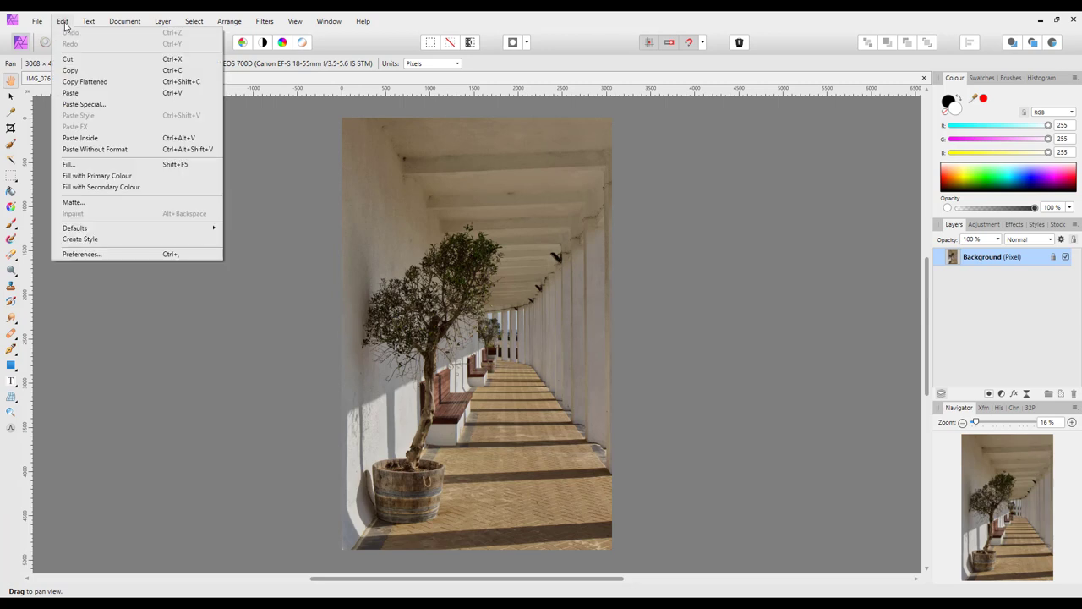
{"action": "mouse_move", "coordinate": [79, 238]}
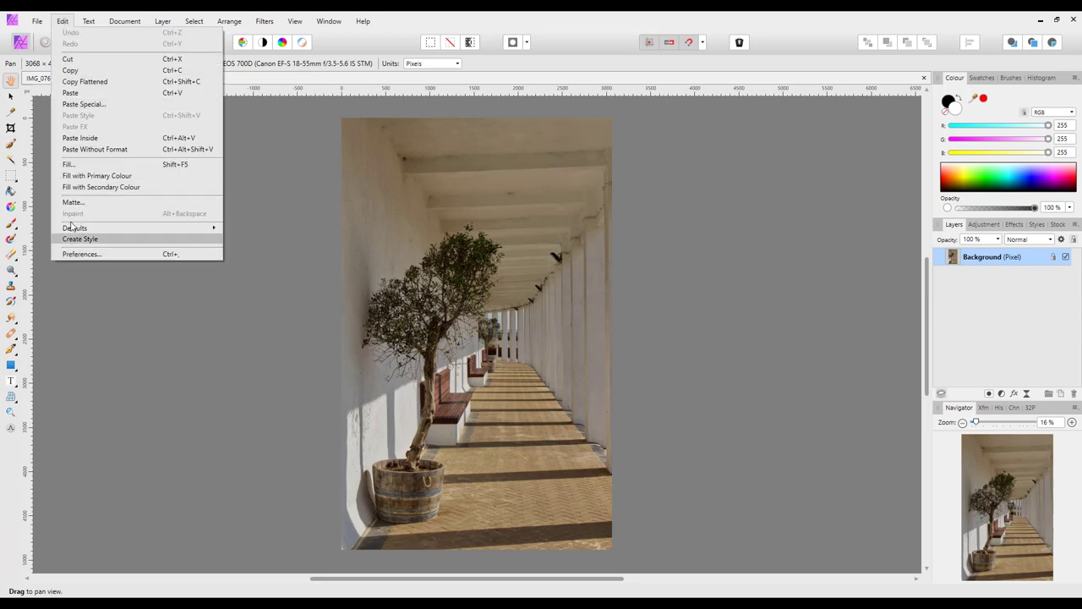
{"action": "left_click", "coordinate": [82, 254]}
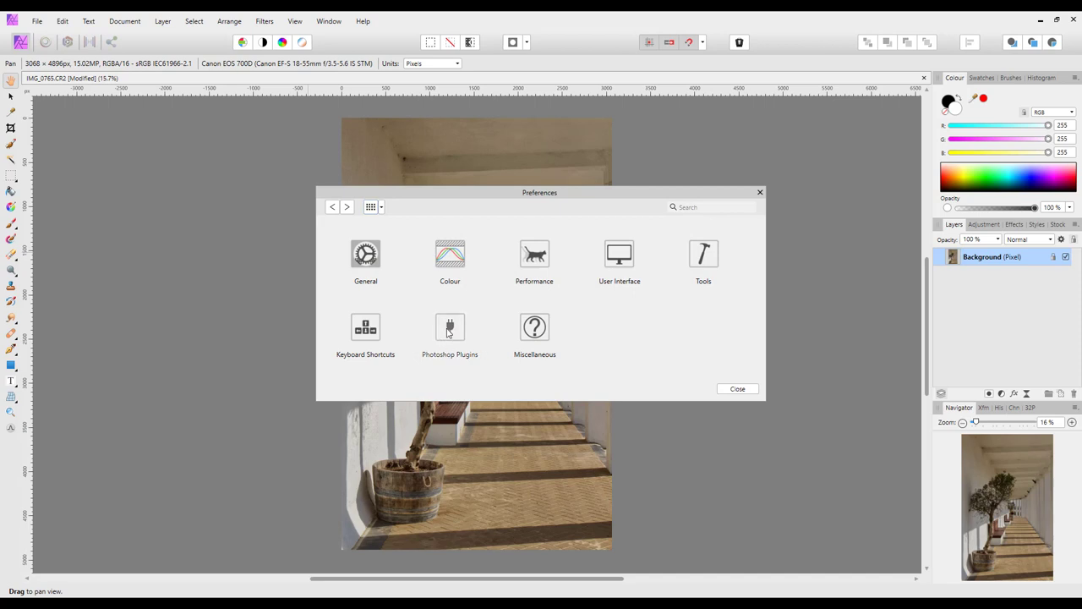
Step: Review the Topaz DeNoise AI and Sharpen AI plugin search folders, then close Preferences
{"action": "left_click", "coordinate": [450, 334]}
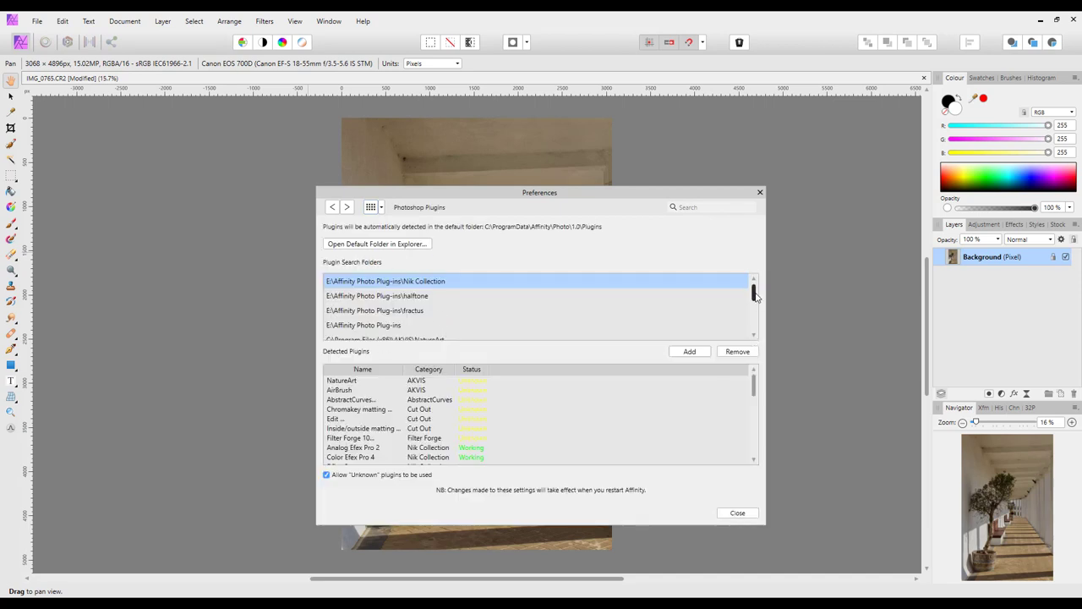
{"action": "scroll", "scroll_direction": "down", "scroll_amount": 3}
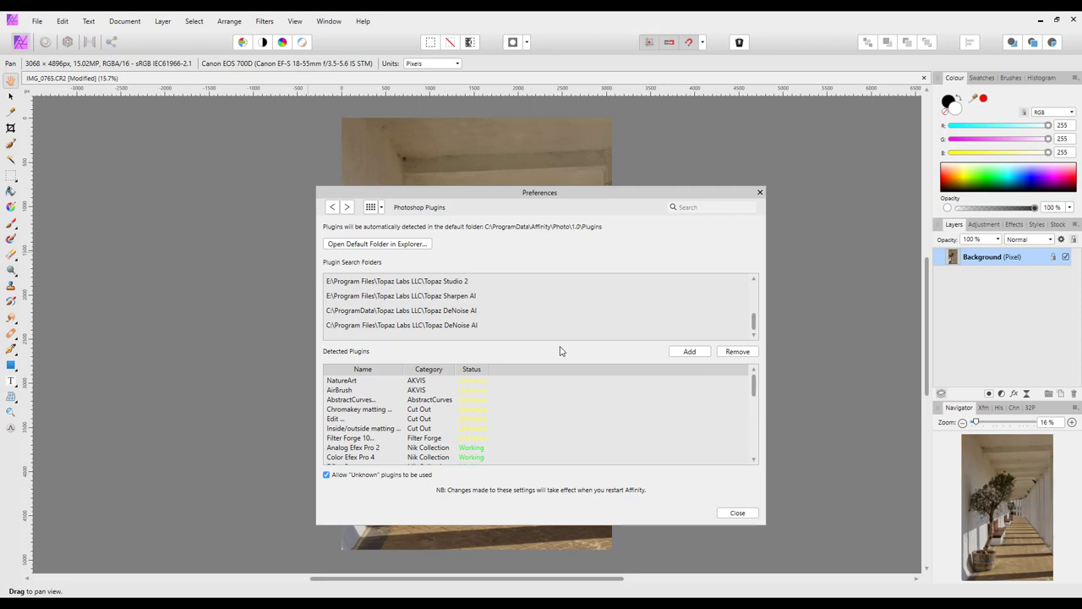
{"action": "mouse_move", "coordinate": [694, 358]}
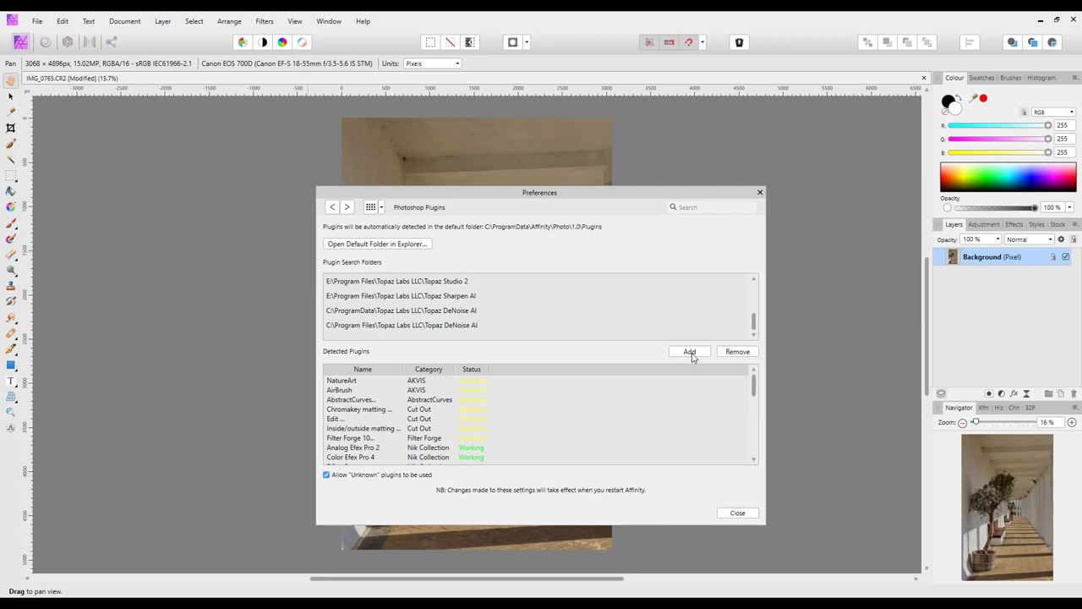
{"action": "mouse_move", "coordinate": [480, 363]}
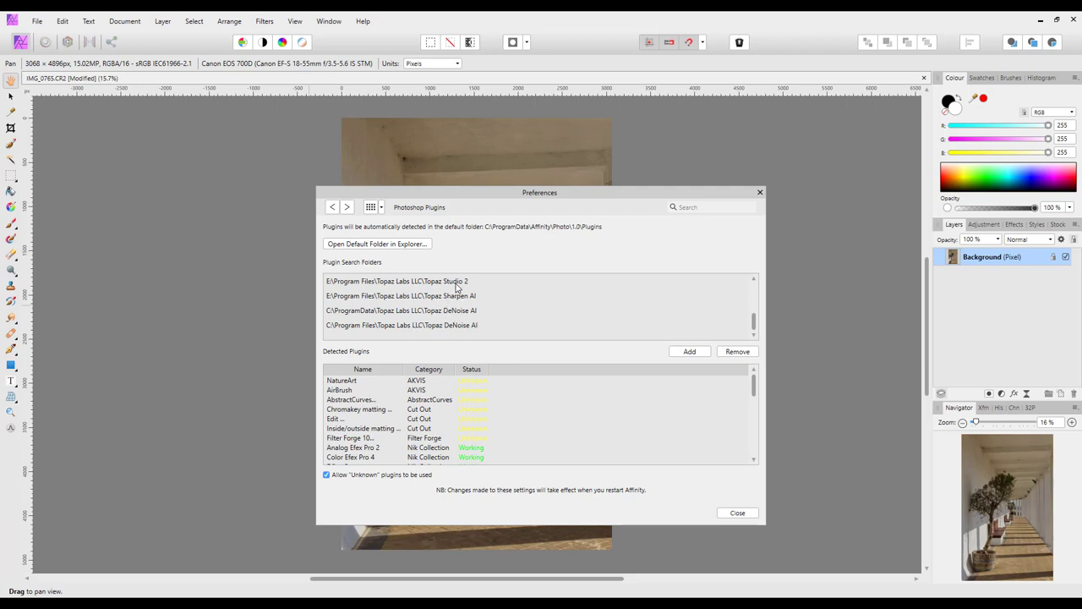
{"action": "mouse_move", "coordinate": [475, 334]}
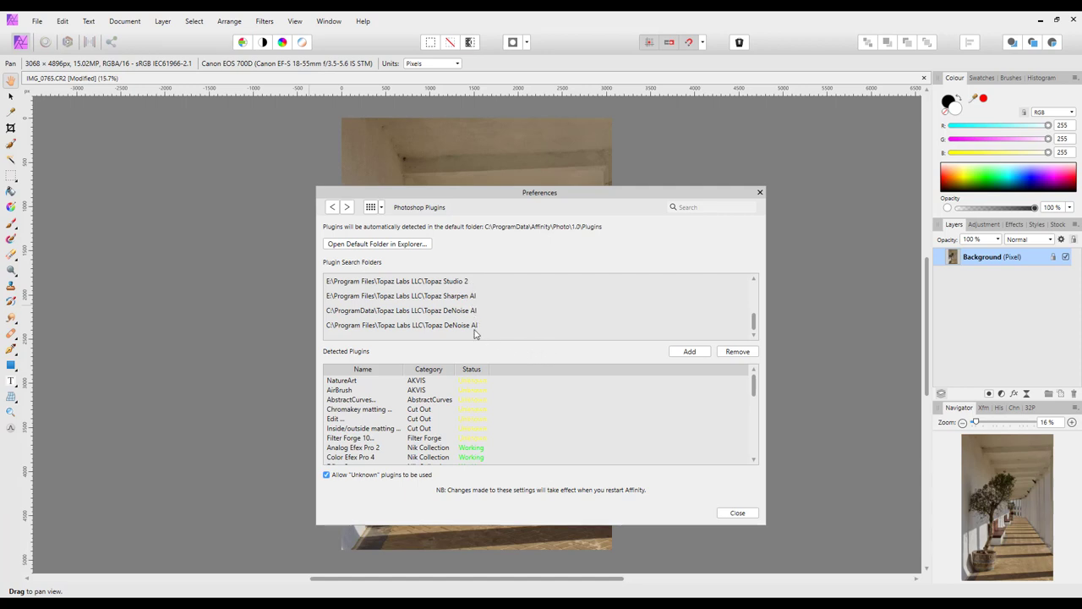
{"action": "mouse_move", "coordinate": [680, 390]}
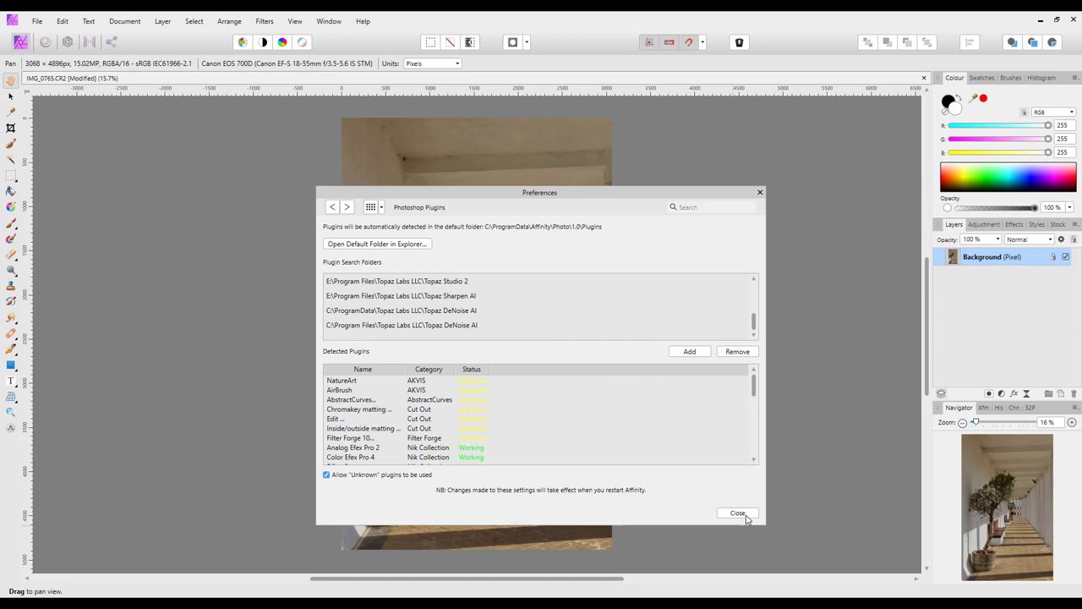
{"action": "left_click", "coordinate": [737, 513]}
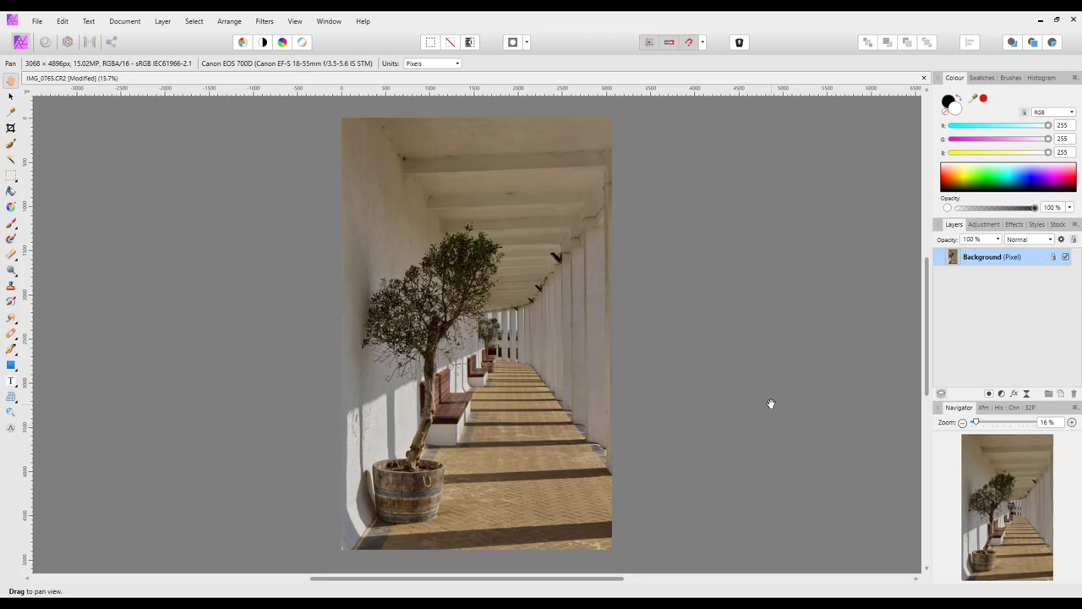
{"action": "mouse_move", "coordinate": [329, 241]}
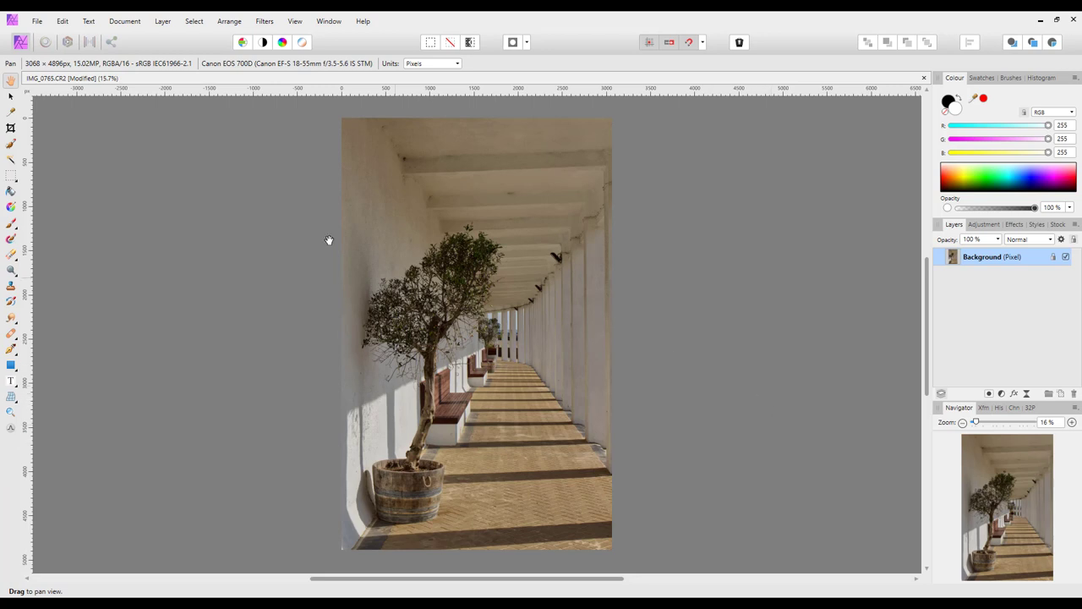
Step: Open the Filters menu, revealing plugins from AKVIS, Nik Collection, Topaz Labs and Topaz Studio 2
{"action": "left_click", "coordinate": [265, 22]}
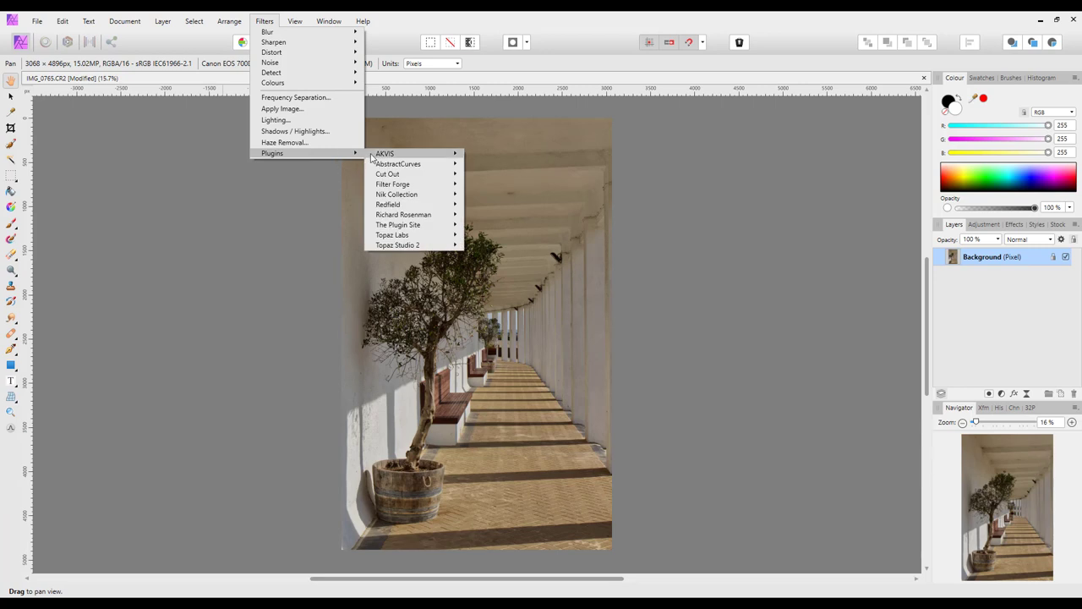
{"action": "mouse_move", "coordinate": [392, 235]}
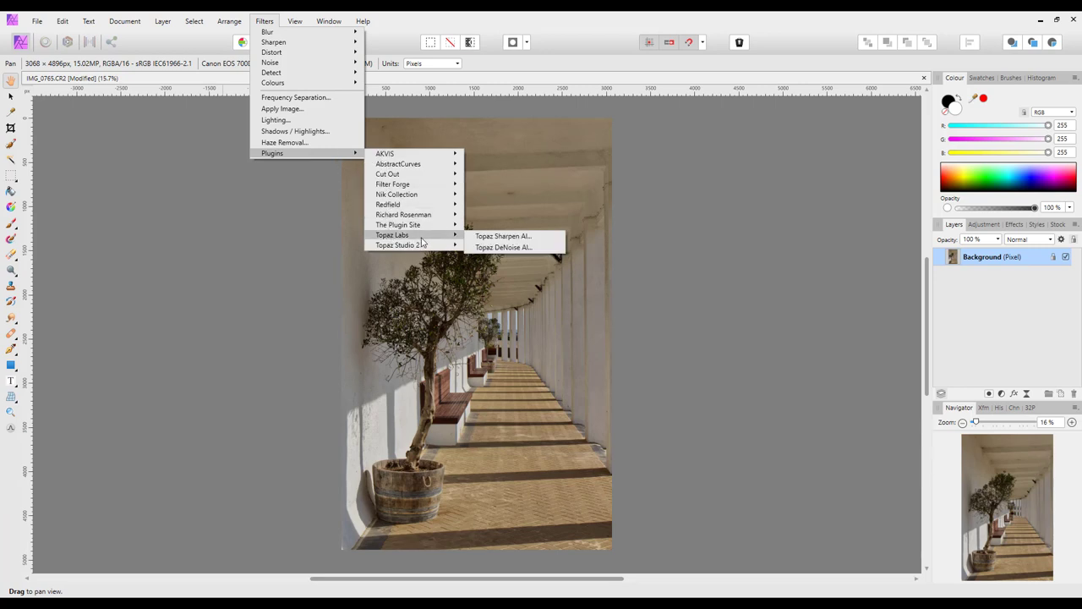
{"action": "mouse_move", "coordinate": [503, 247]}
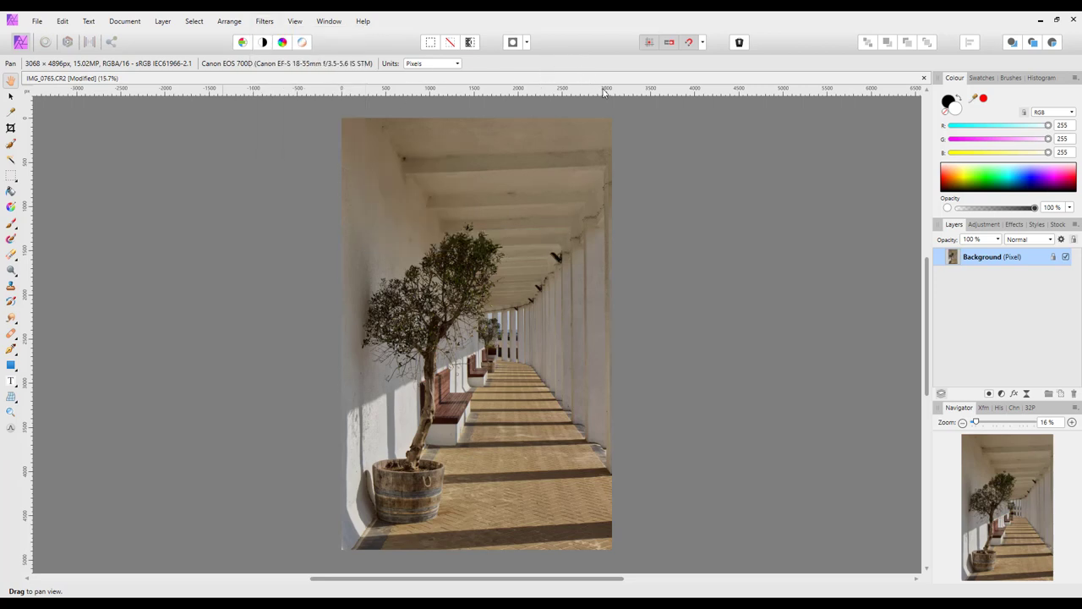
{"action": "mouse_move", "coordinate": [712, 297]}
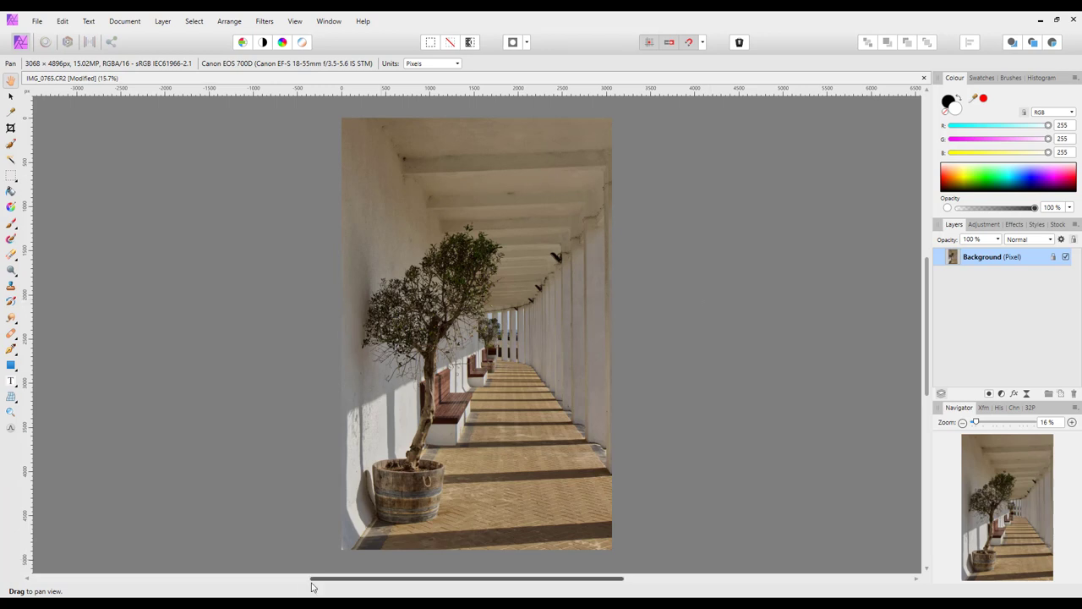
{"action": "mouse_move", "coordinate": [201, 444]}
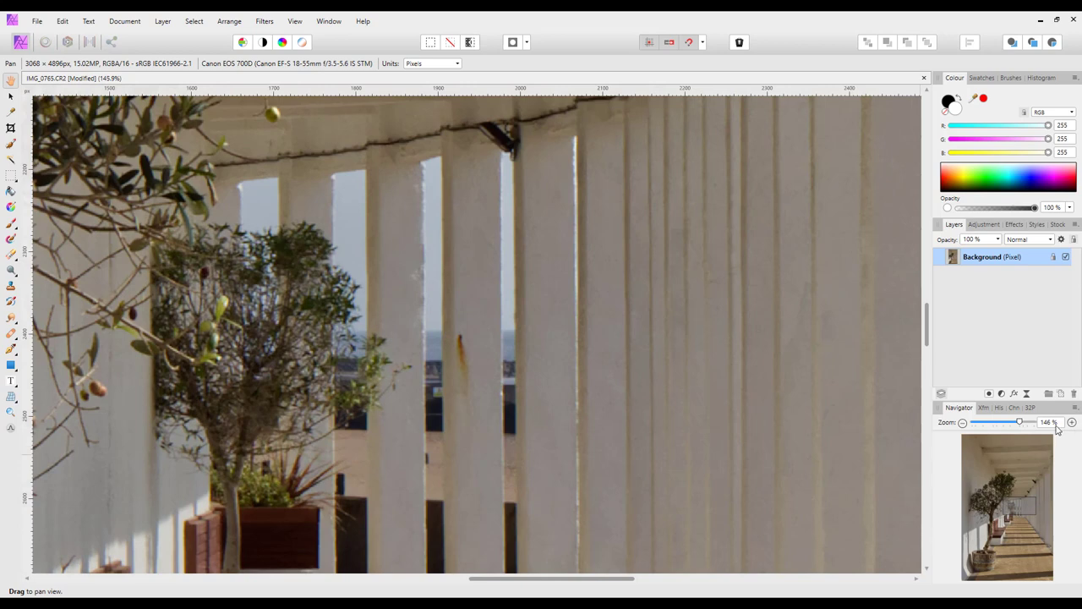
{"action": "mouse_move", "coordinate": [1032, 432]}
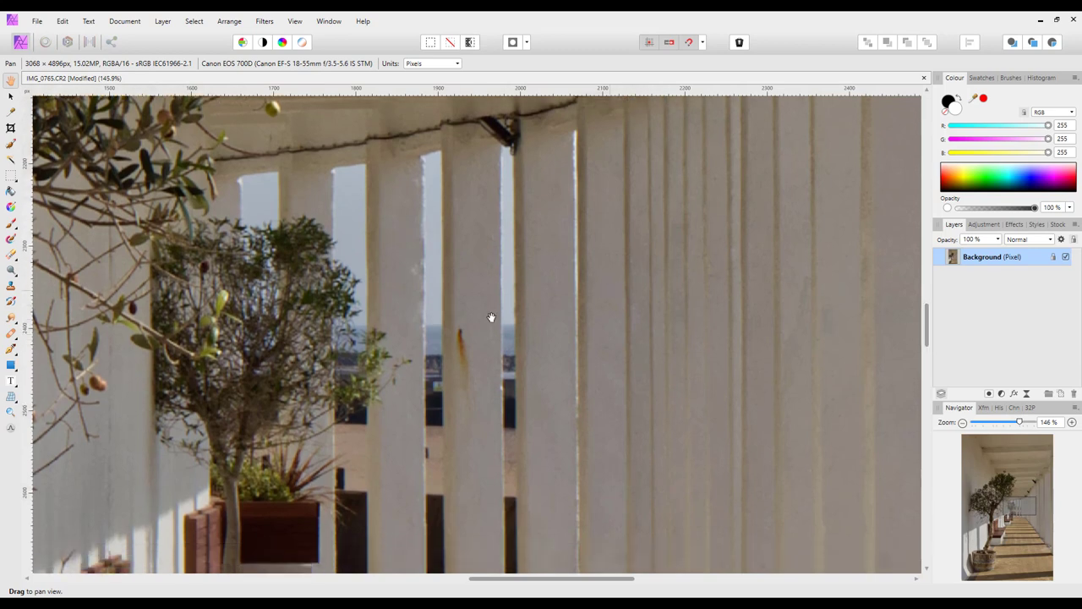
{"action": "mouse_move", "coordinate": [476, 408]}
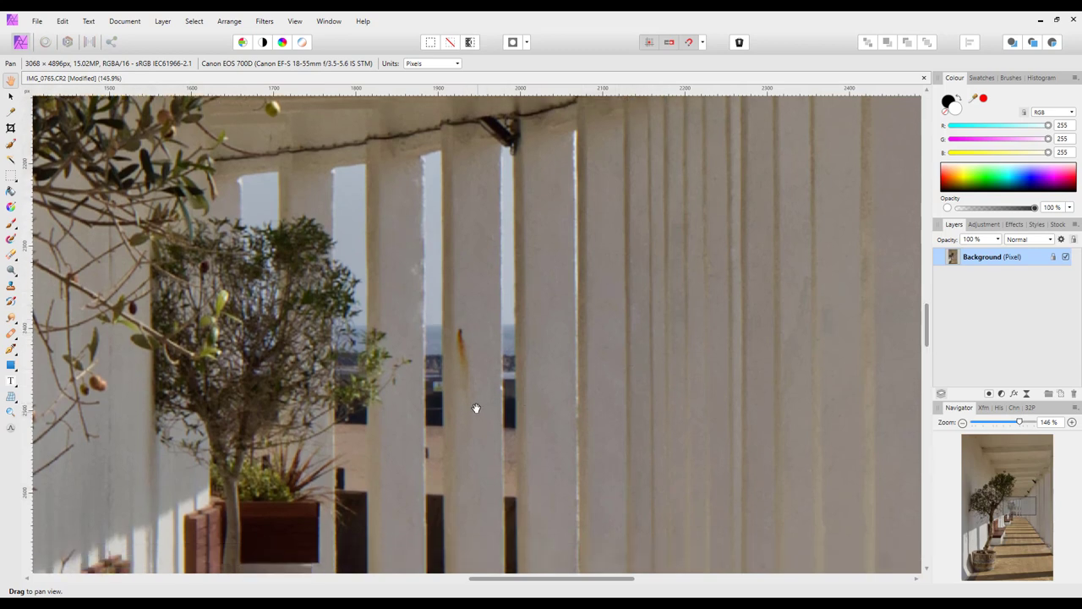
{"action": "mouse_move", "coordinate": [974, 264]}
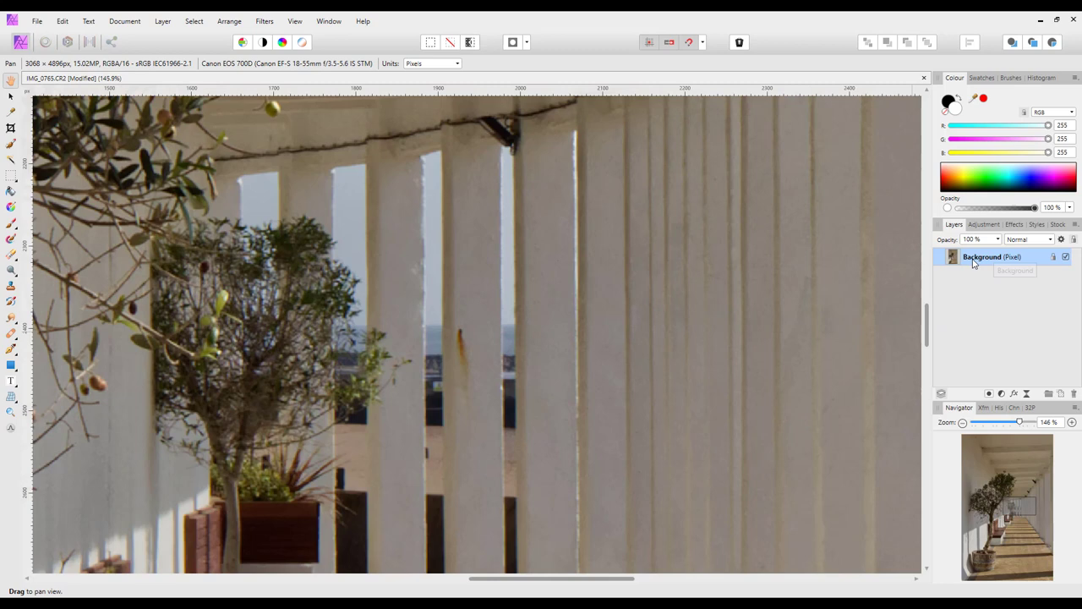
{"action": "mouse_move", "coordinate": [982, 263]}
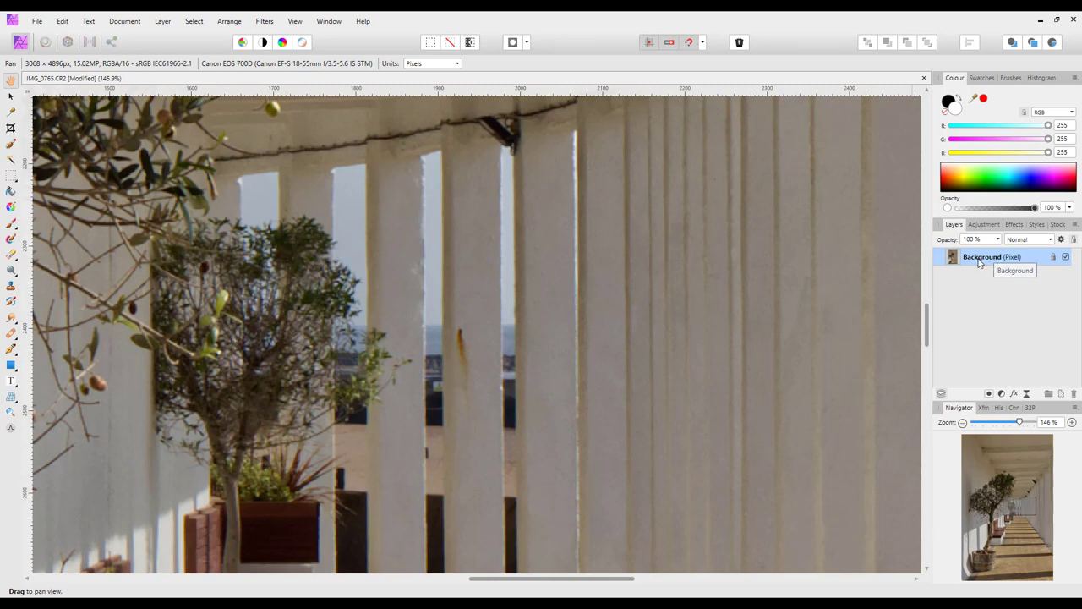
{"action": "right_click", "coordinate": [992, 257]}
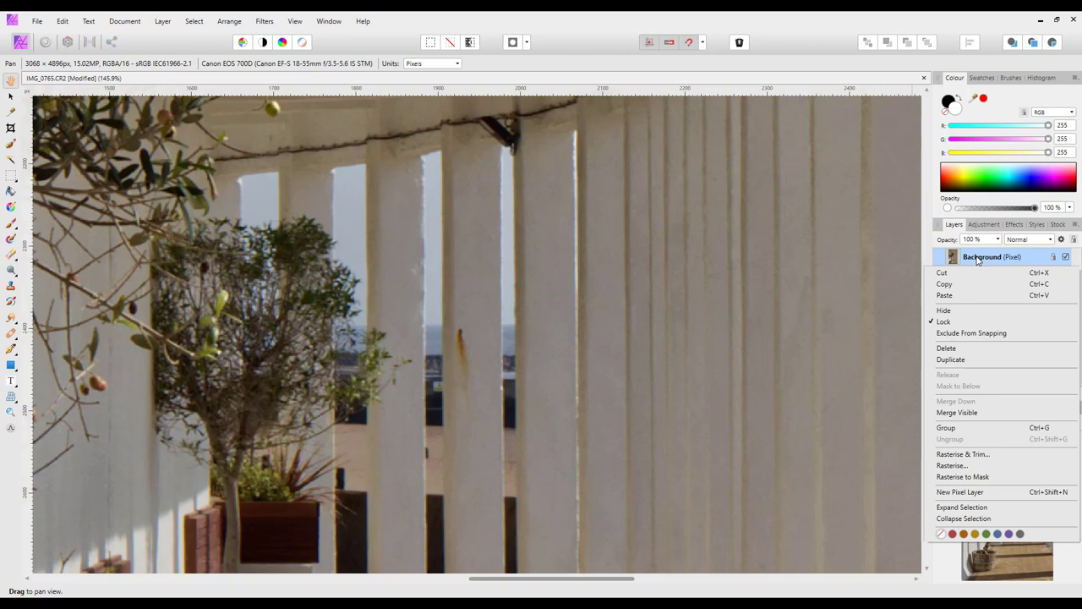
{"action": "mouse_move", "coordinate": [957, 289]}
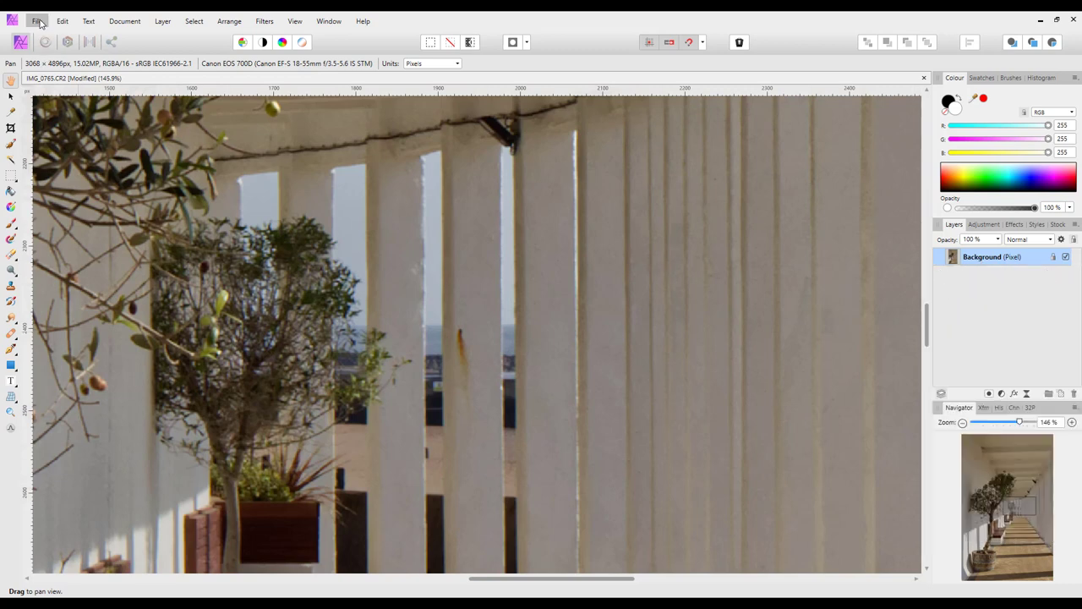
{"action": "left_click", "coordinate": [38, 21]}
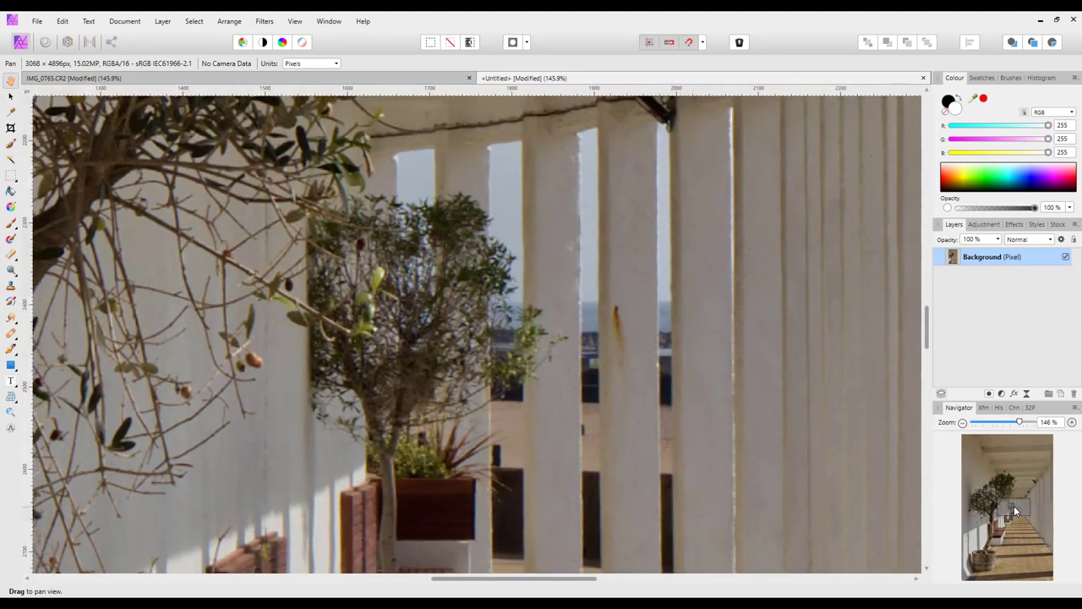
Step: Pan the untitled copy to frame the pillars and olive tree like the original
{"action": "left_click_drag", "start_coordinate": [1015, 512], "coordinate": [576, 260]}
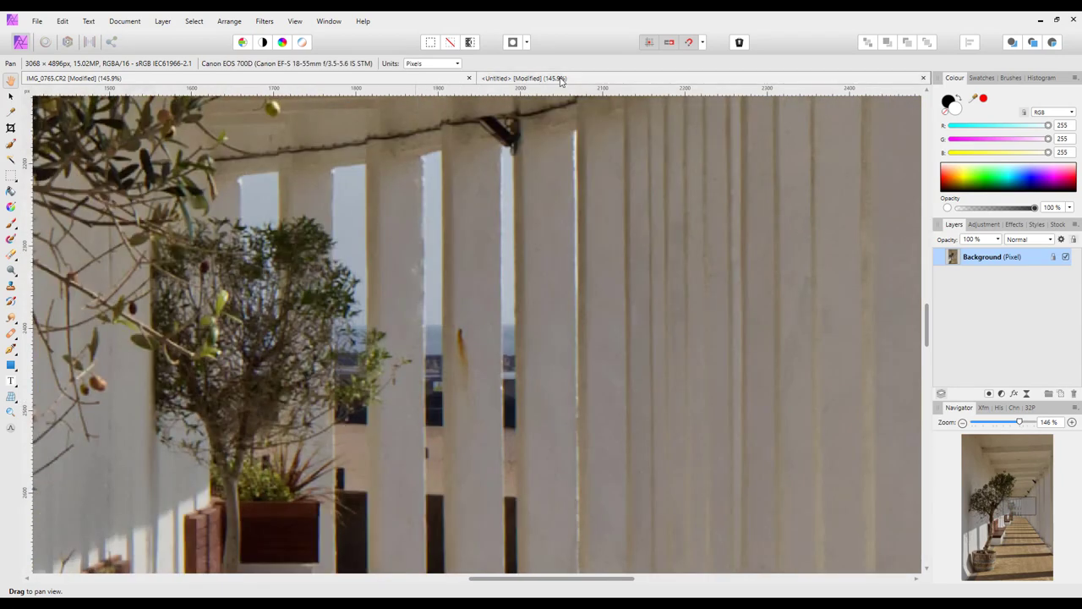
{"action": "mouse_move", "coordinate": [649, 83]}
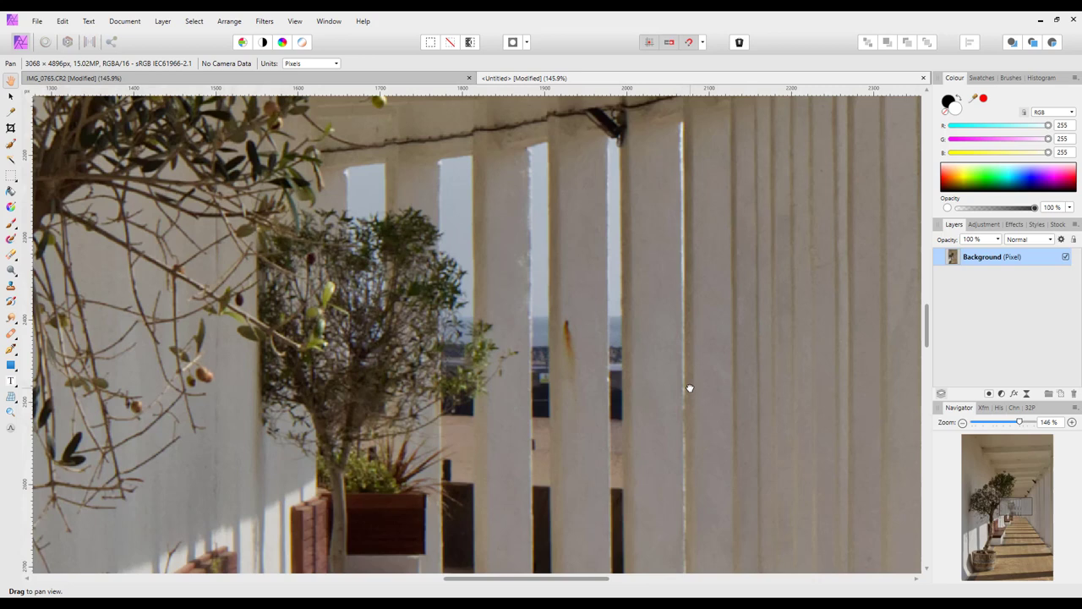
{"action": "left_click_drag", "start_coordinate": [689, 388], "coordinate": [616, 397]}
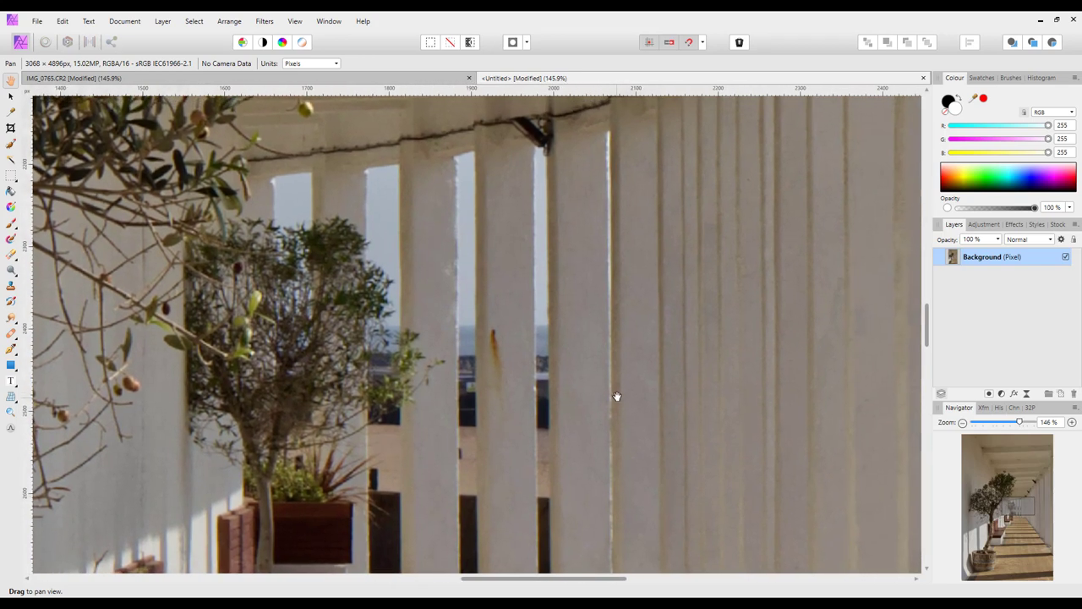
{"action": "mouse_move", "coordinate": [549, 313]}
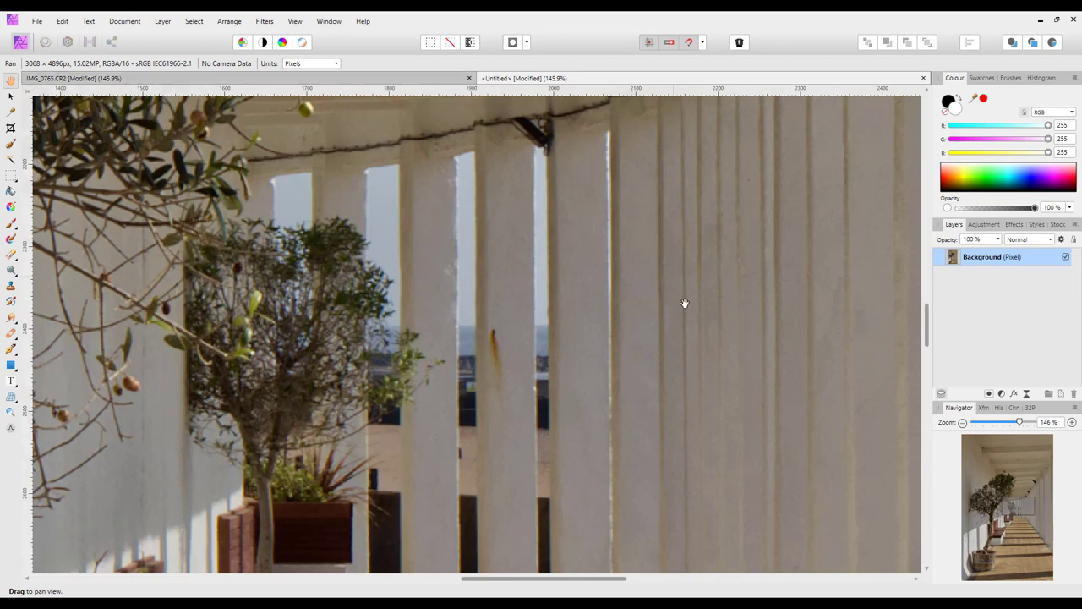
{"action": "mouse_move", "coordinate": [674, 391]}
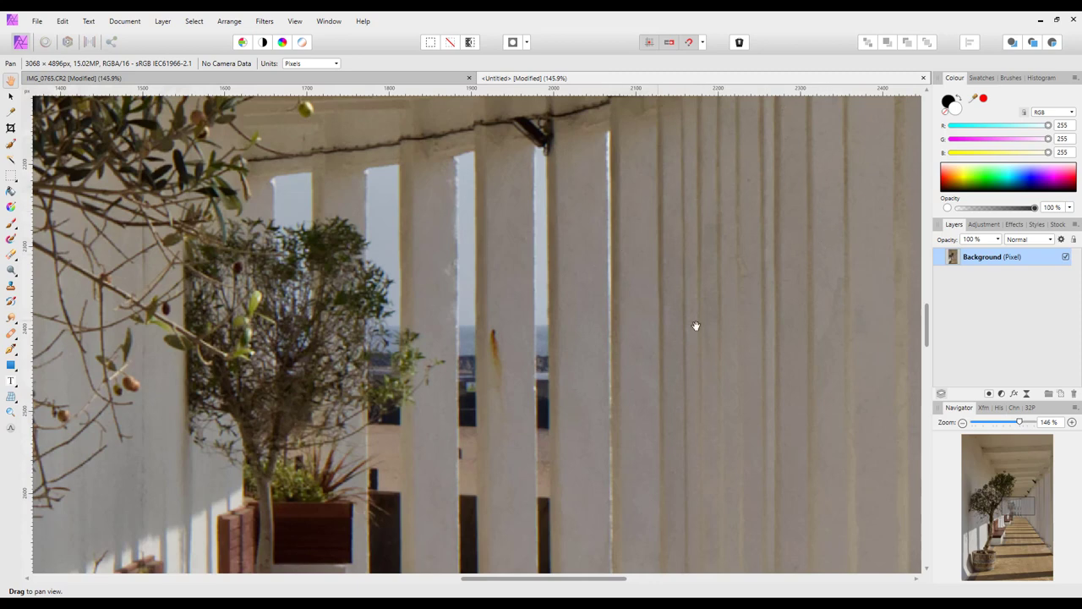
{"action": "mouse_move", "coordinate": [620, 453]}
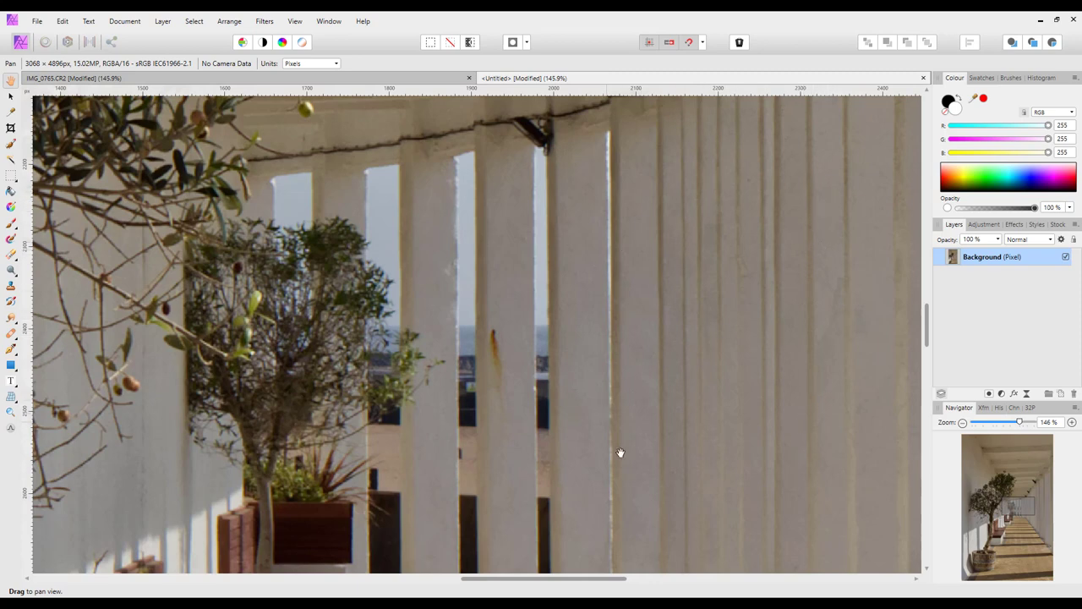
{"action": "mouse_move", "coordinate": [480, 425]}
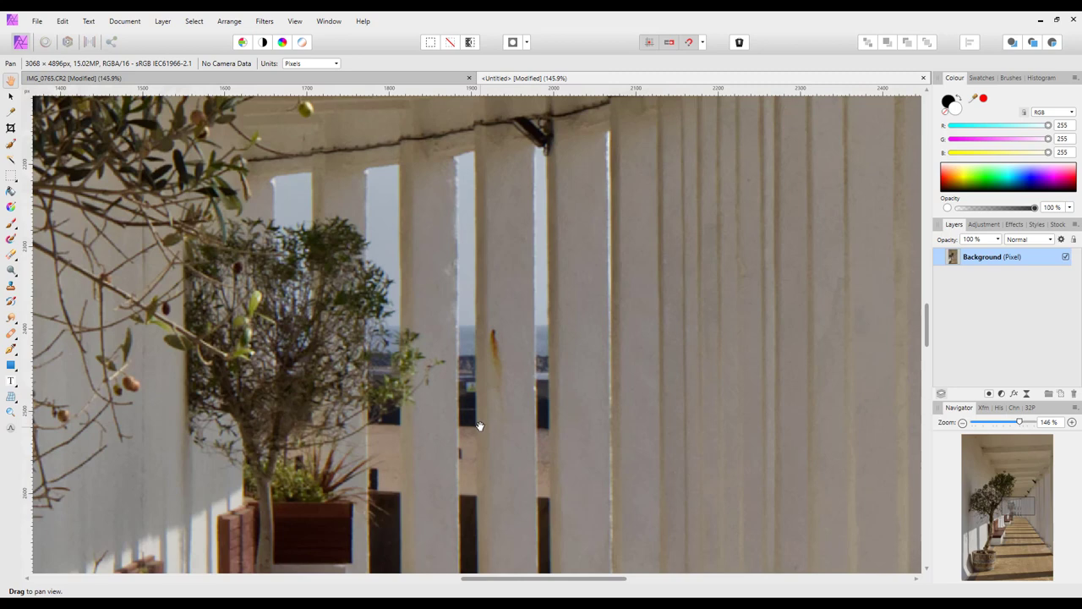
{"action": "mouse_move", "coordinate": [320, 153]}
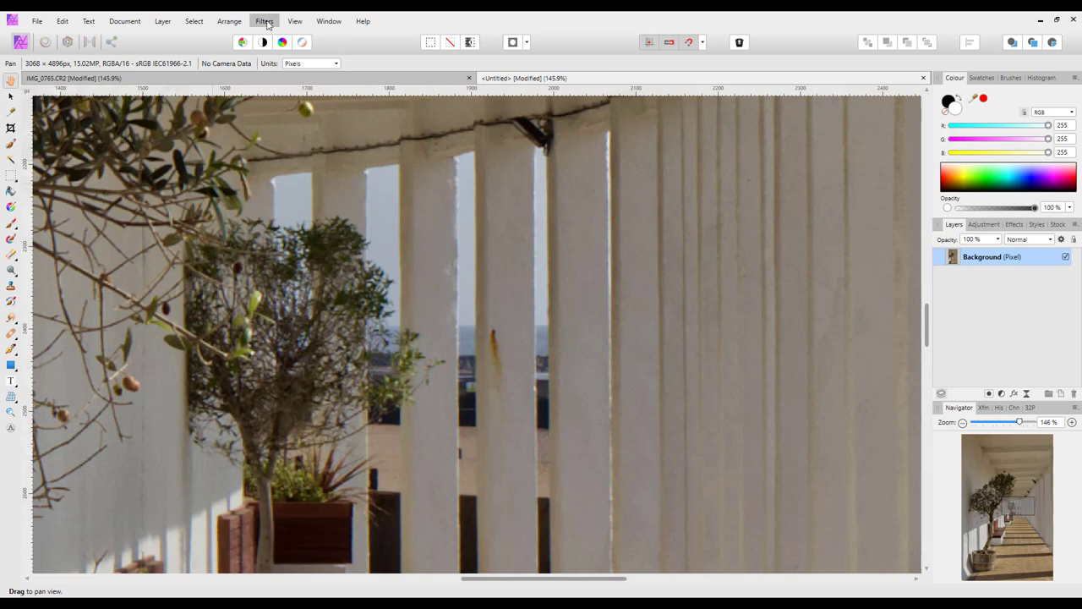
Step: Run Topaz DeNoise AI from Filters > Plugins > Topaz Labs on the copy
{"action": "left_click", "coordinate": [264, 21]}
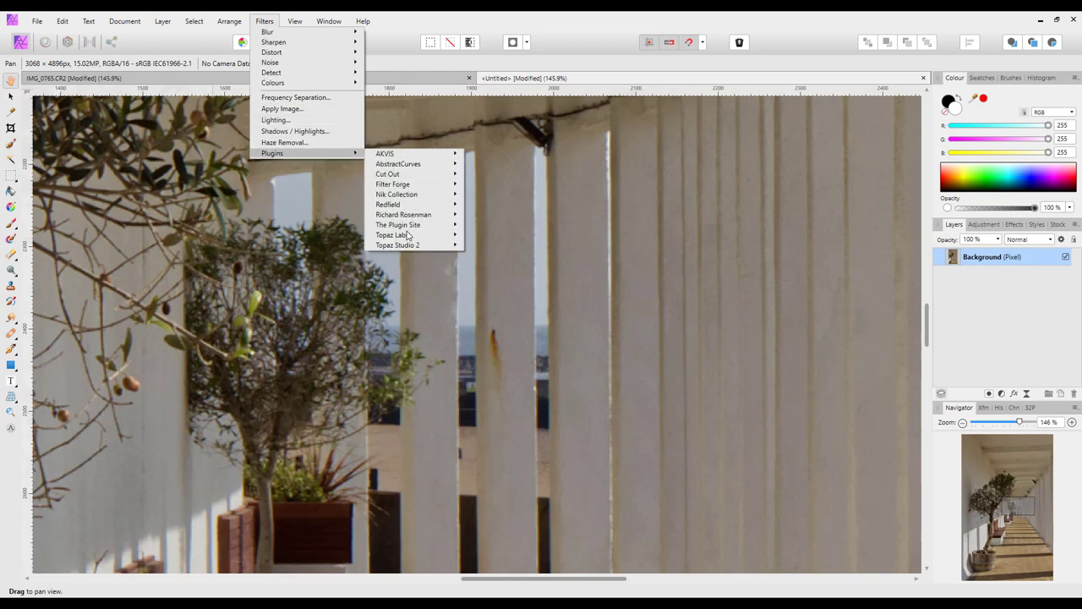
{"action": "mouse_move", "coordinate": [392, 234]}
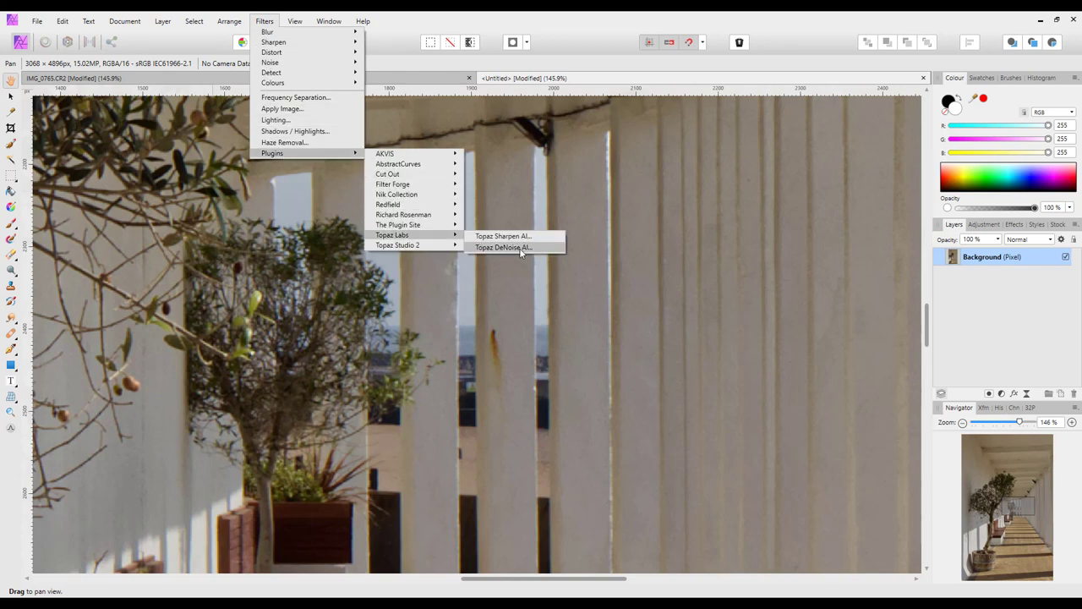
{"action": "left_click", "coordinate": [502, 247]}
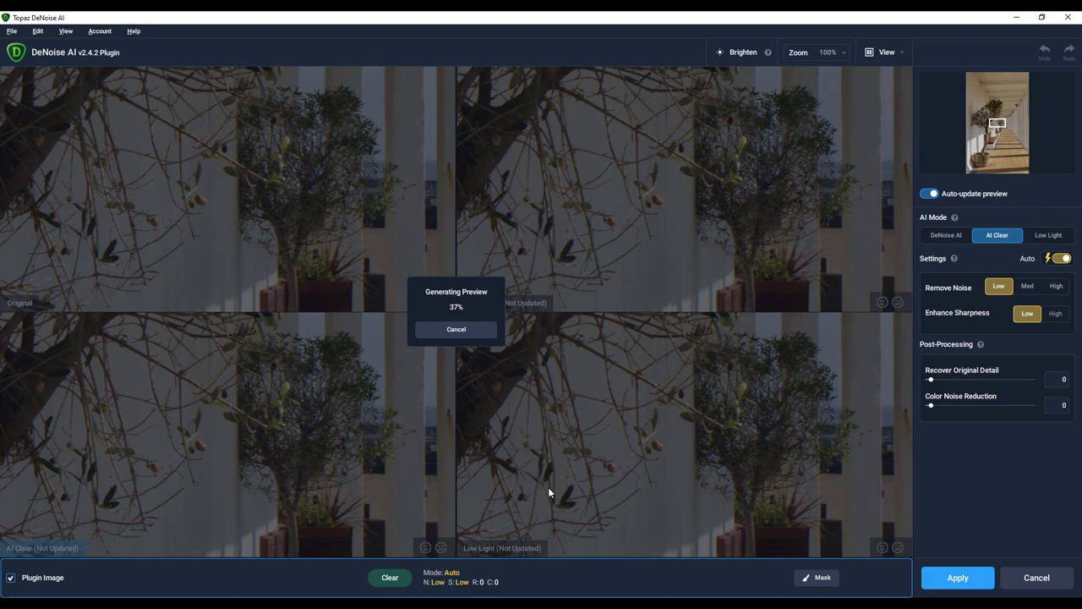
Step: Select the DeNoise AI model preview, at noise 6 and sharpness 39
{"action": "left_click", "coordinate": [945, 235]}
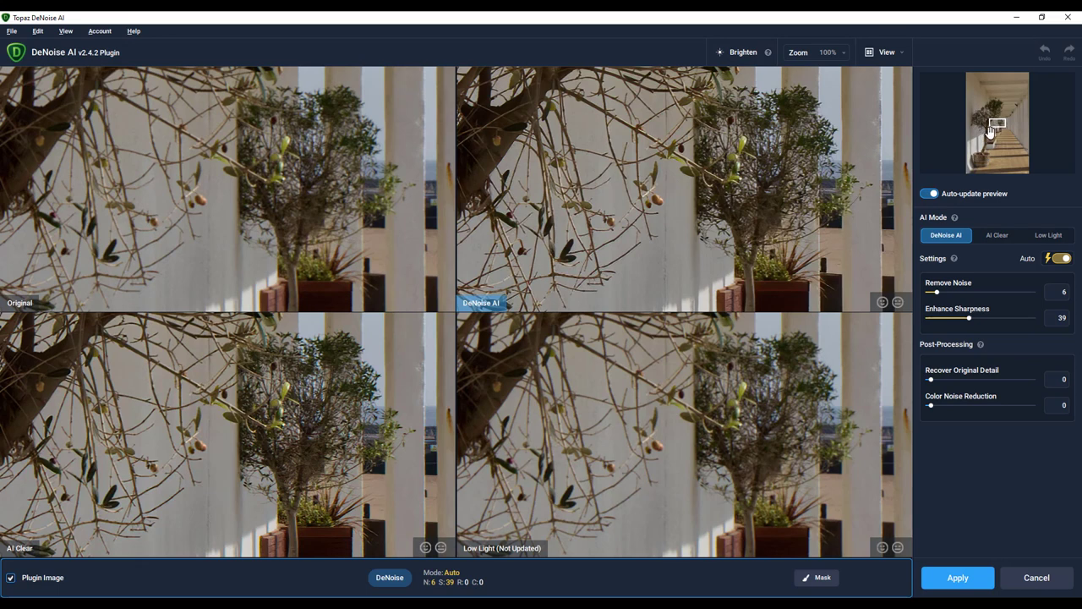
{"action": "mouse_move", "coordinate": [1000, 129]}
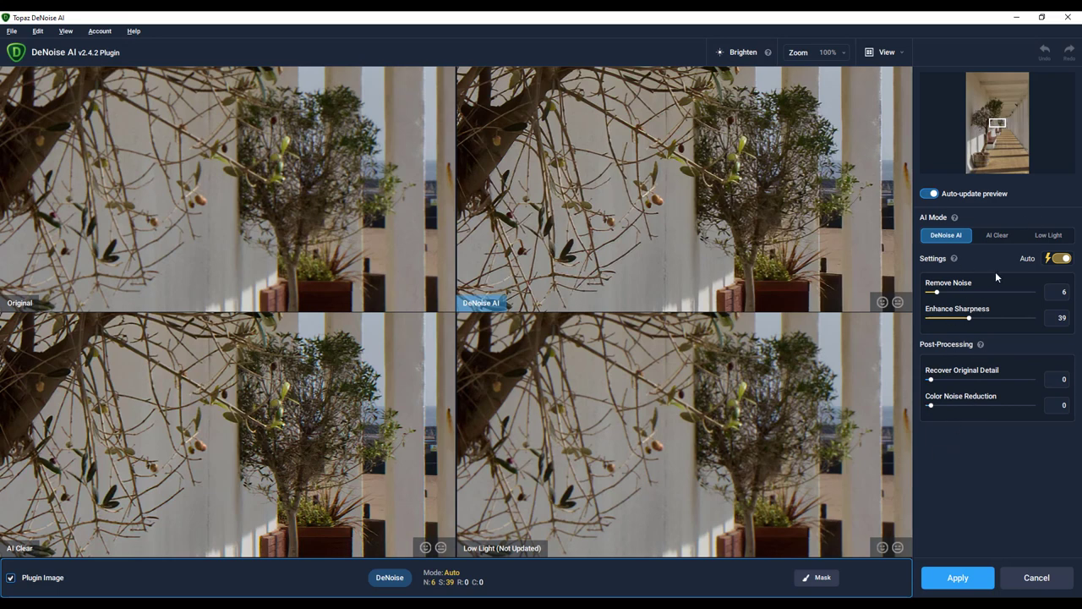
{"action": "mouse_move", "coordinate": [982, 372]}
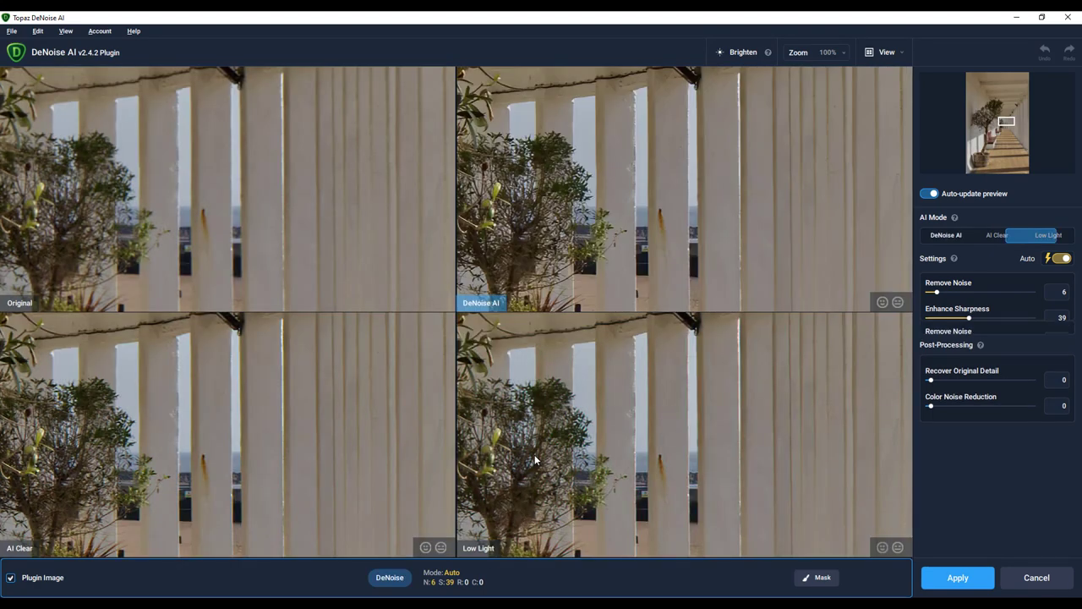
{"action": "left_click", "coordinate": [945, 235]}
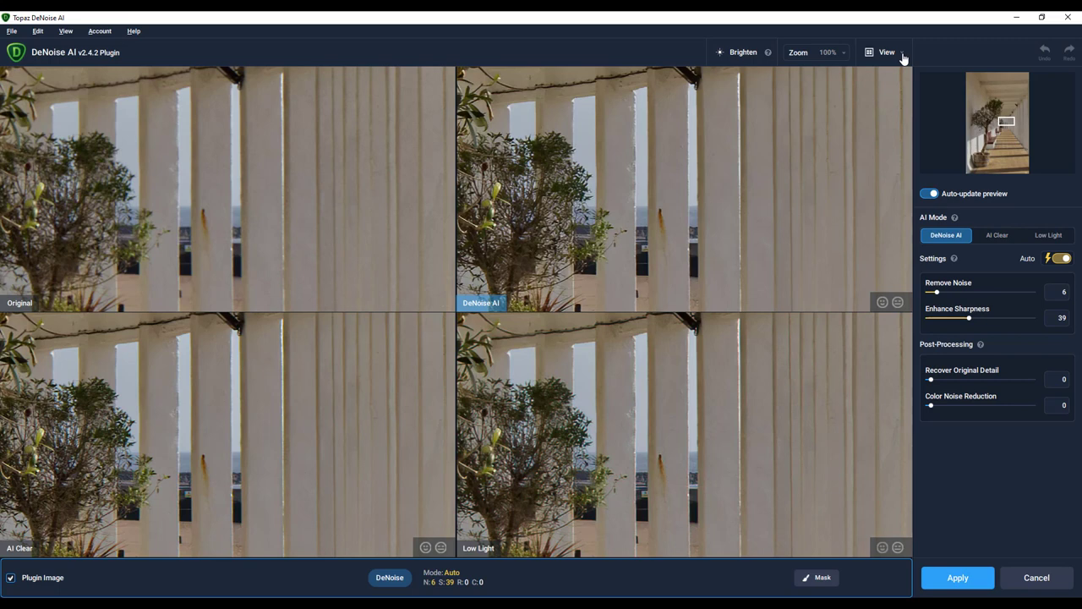
{"action": "left_click", "coordinate": [887, 52]}
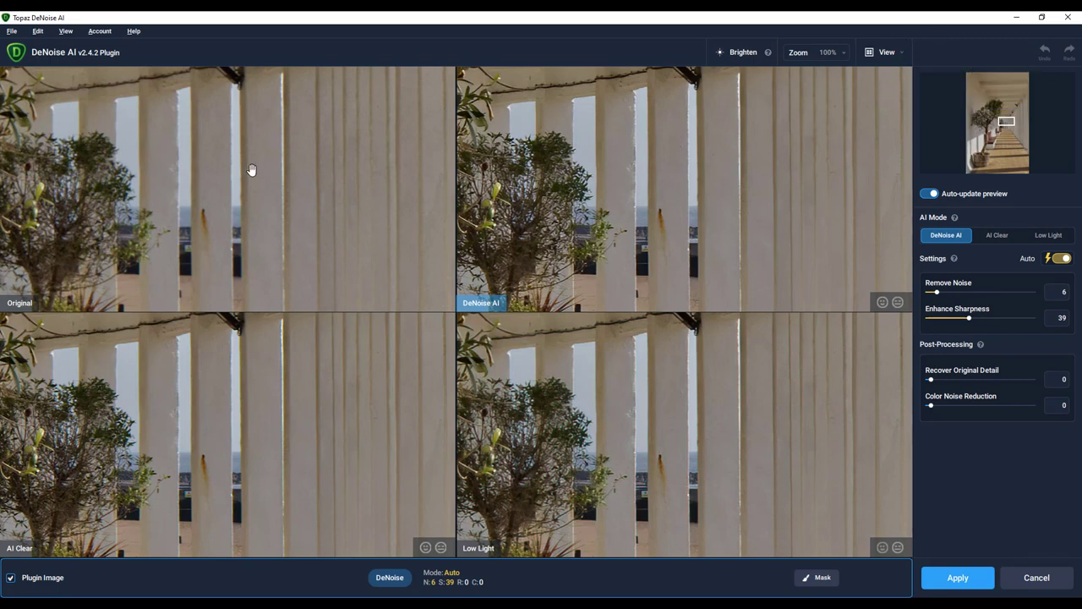
{"action": "mouse_move", "coordinate": [217, 116]}
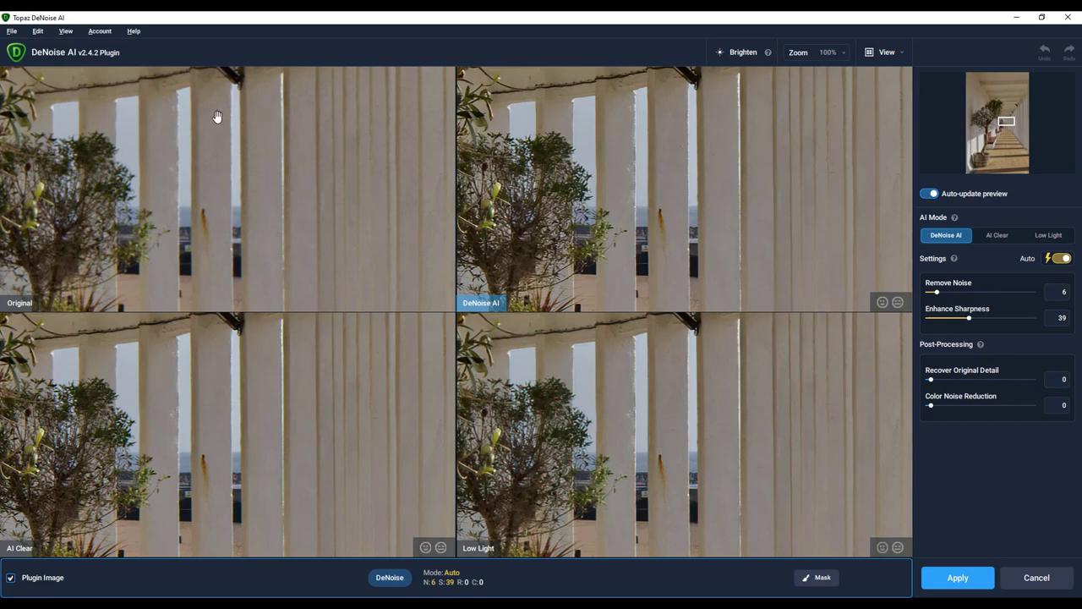
{"action": "mouse_move", "coordinate": [293, 445]}
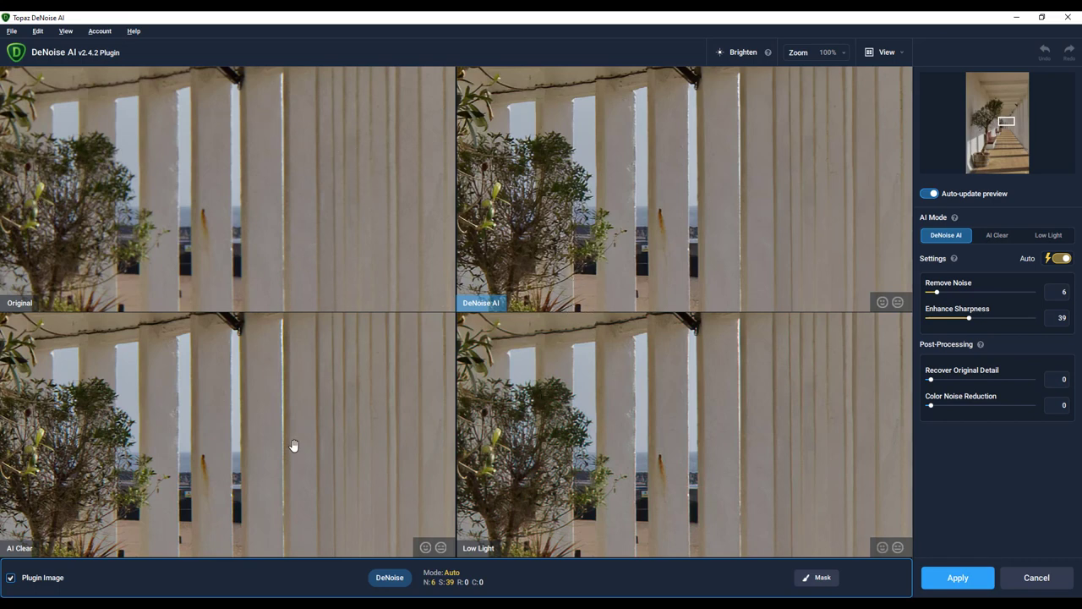
{"action": "mouse_move", "coordinate": [377, 445]}
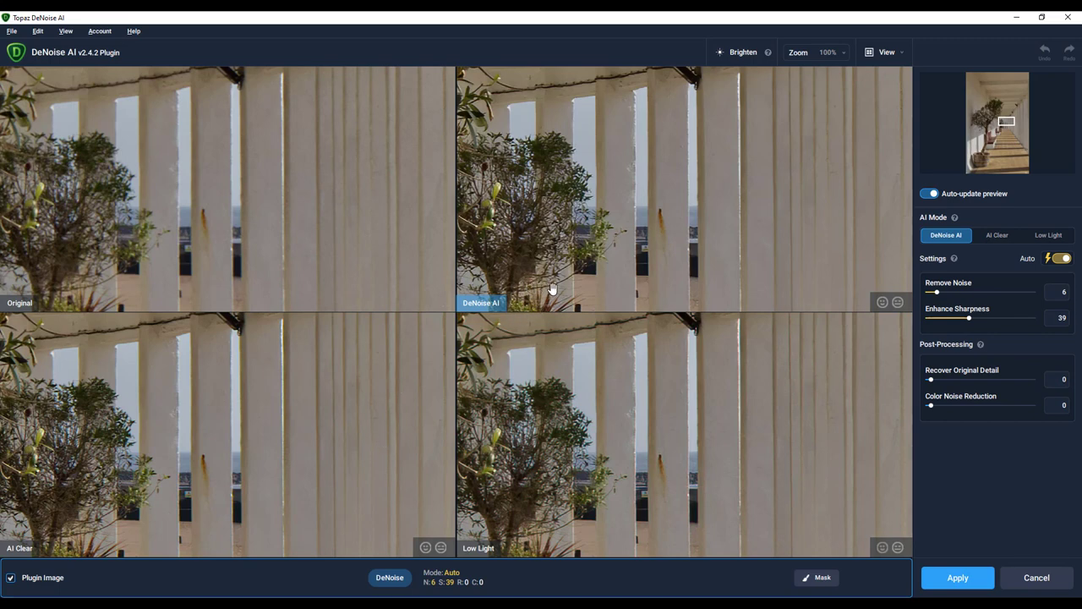
{"action": "mouse_move", "coordinate": [41, 548]}
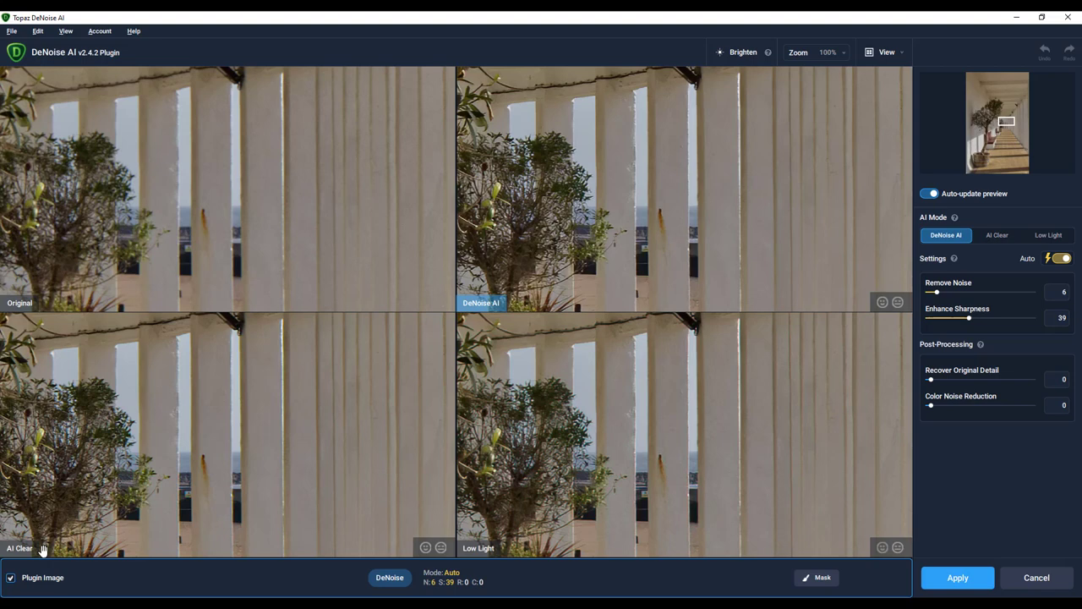
{"action": "mouse_move", "coordinate": [548, 536]}
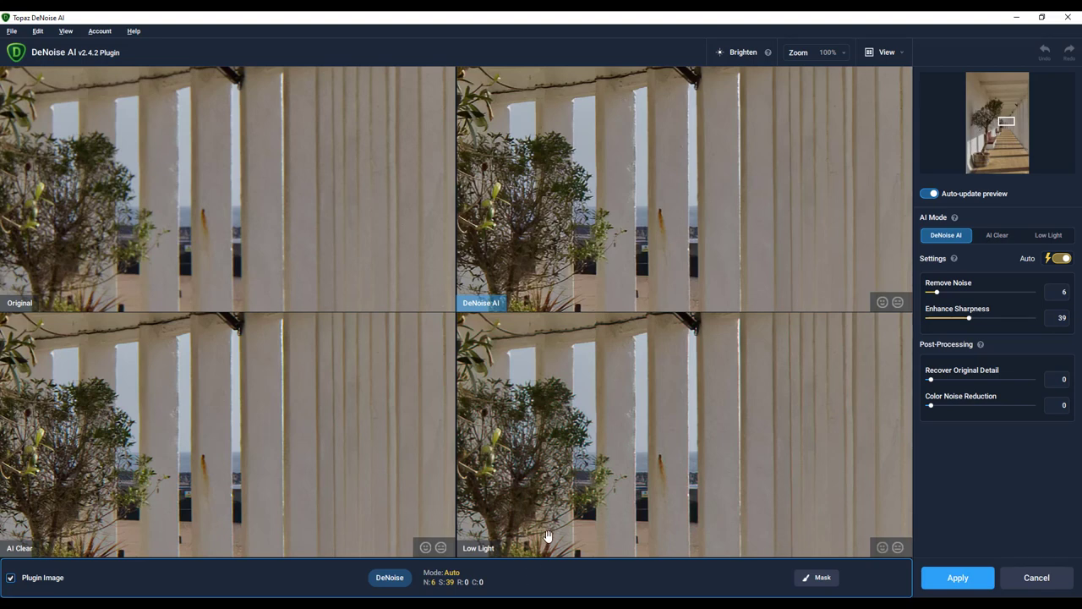
{"action": "mouse_move", "coordinate": [234, 500]}
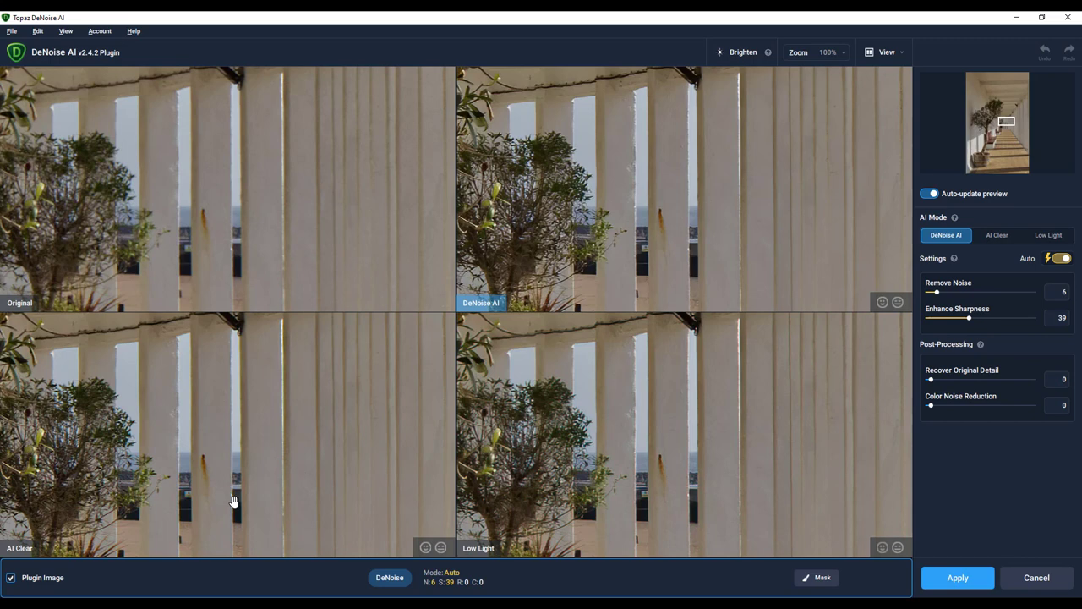
{"action": "mouse_move", "coordinate": [313, 502]}
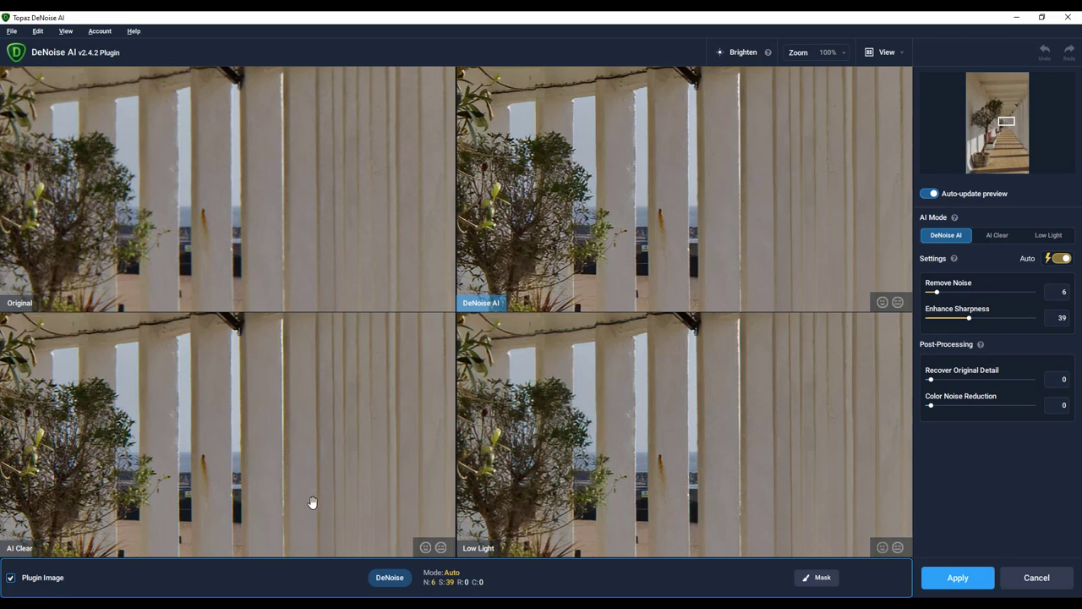
{"action": "mouse_move", "coordinate": [284, 491]}
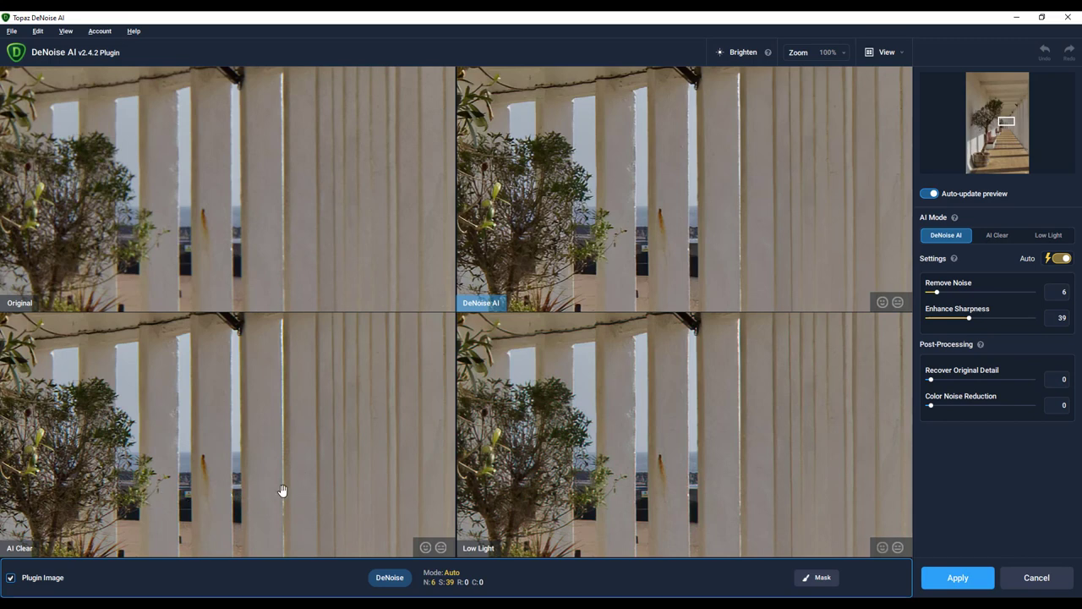
{"action": "mouse_move", "coordinate": [619, 471]}
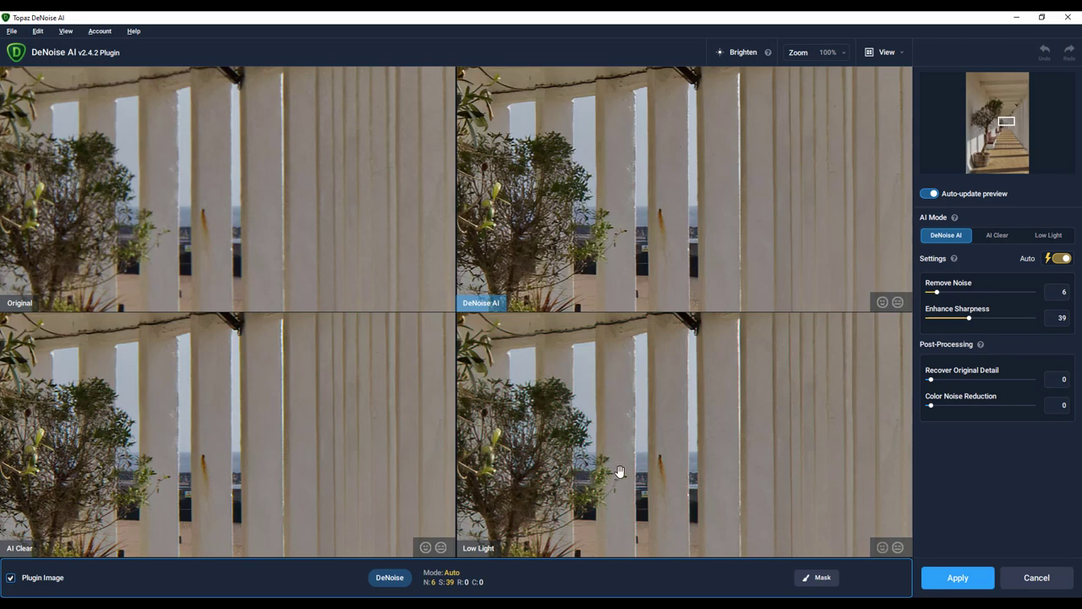
{"action": "mouse_move", "coordinate": [385, 474]}
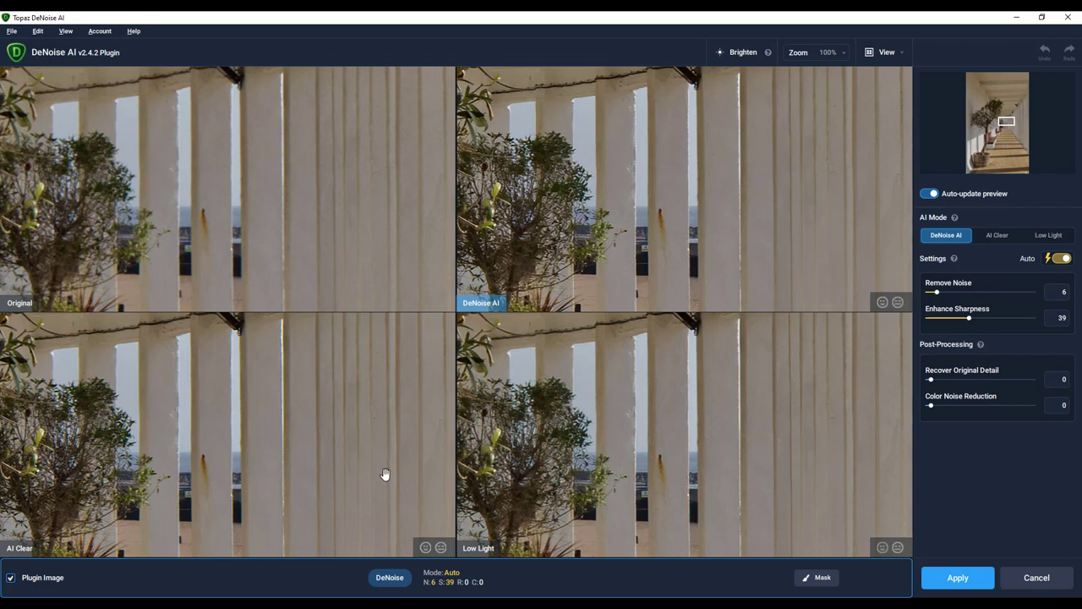
{"action": "mouse_move", "coordinate": [605, 213]}
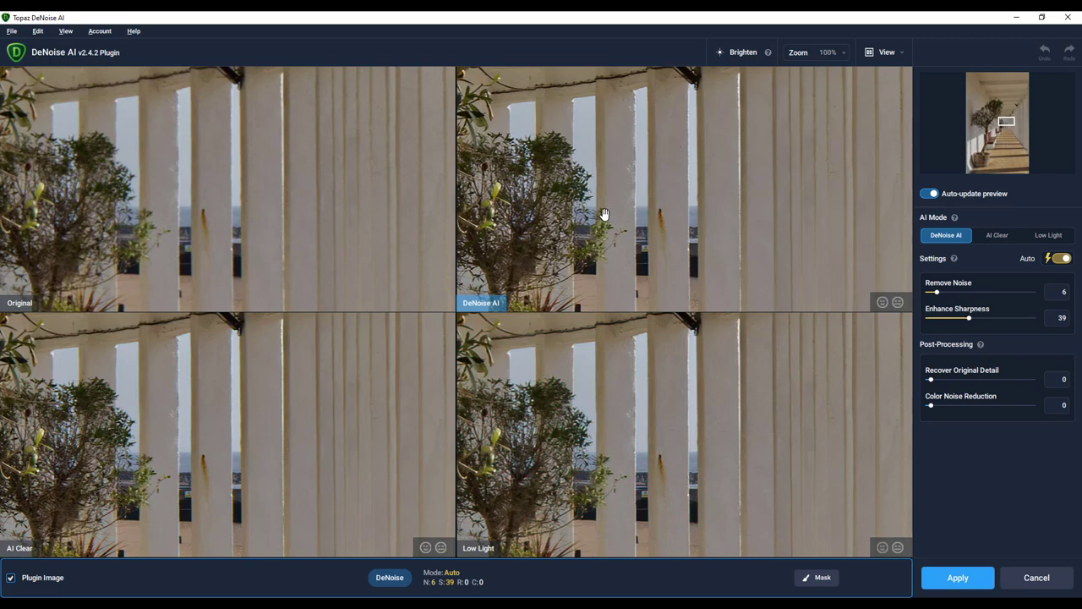
{"action": "mouse_move", "coordinate": [362, 415]}
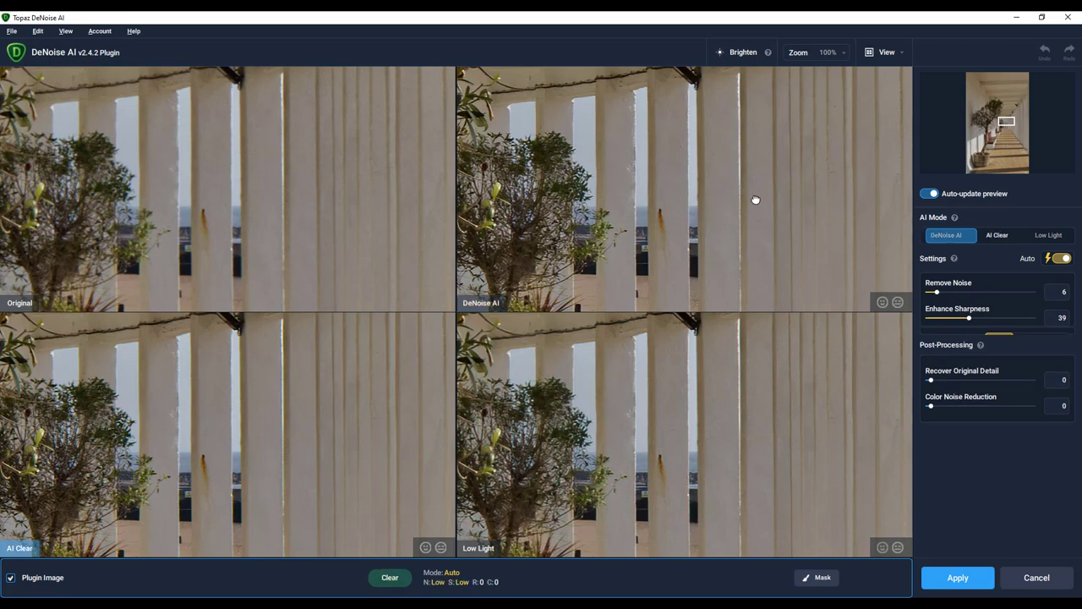
{"action": "left_click", "coordinate": [947, 235]}
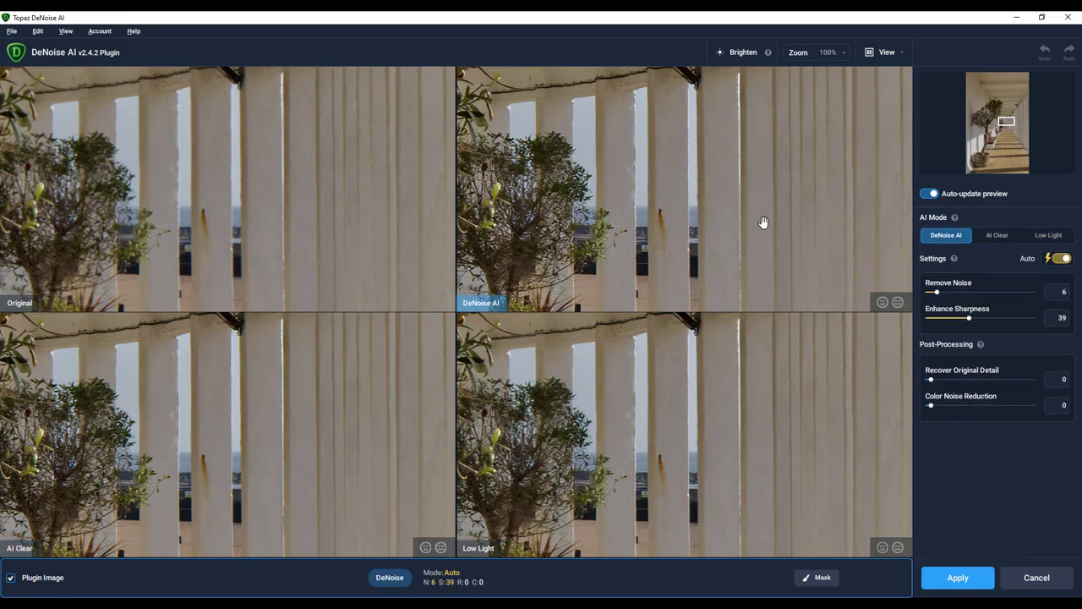
Step: Apply the DeNoise AI result and return the denoised copy to Affinity Photo
{"action": "left_click", "coordinate": [957, 578]}
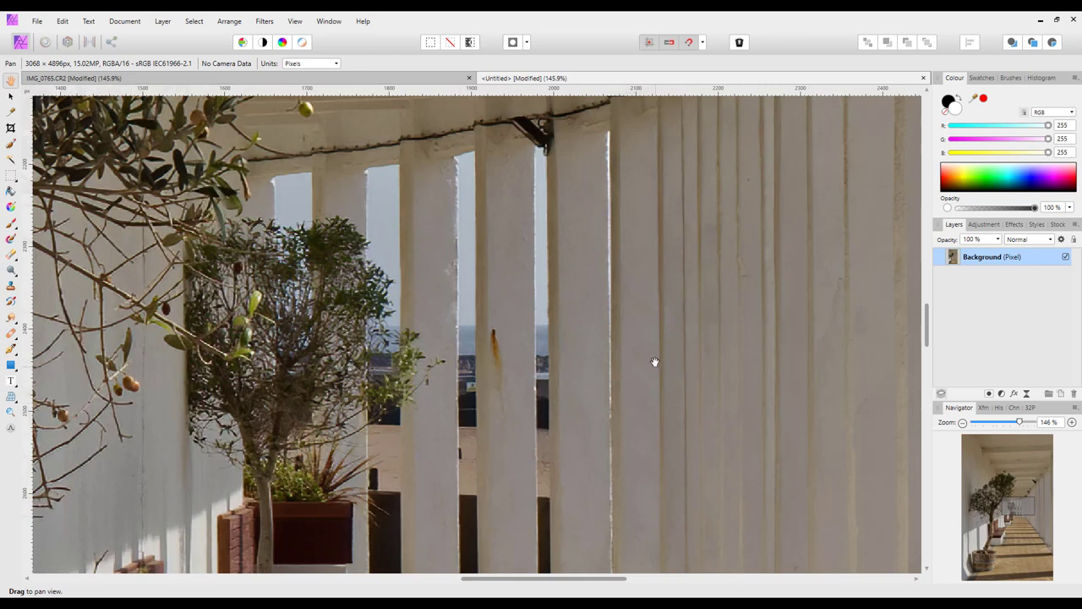
{"action": "mouse_move", "coordinate": [826, 271]}
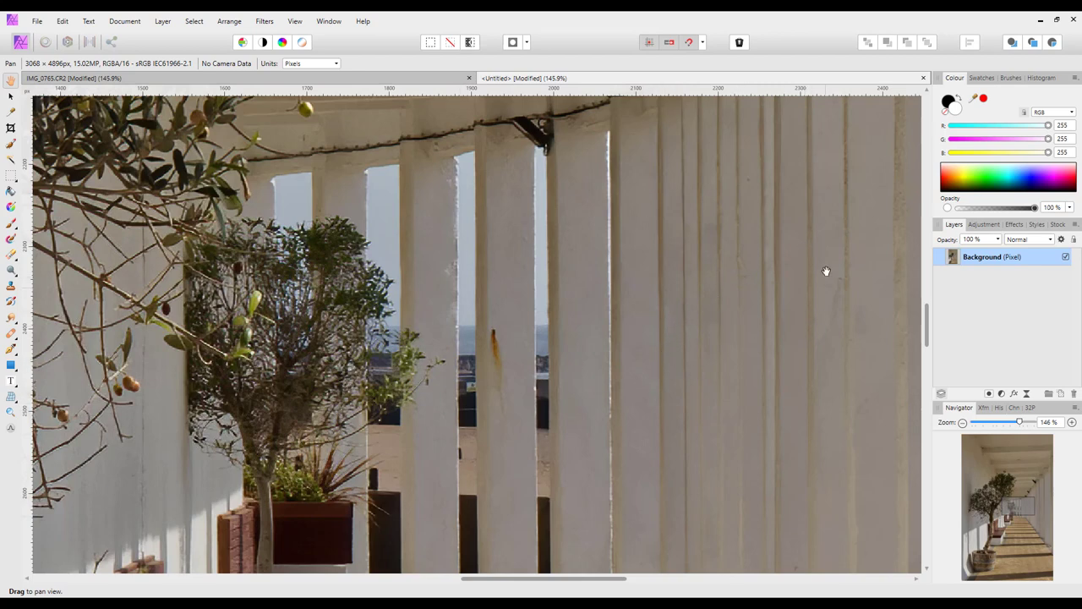
{"action": "mouse_move", "coordinate": [576, 390]}
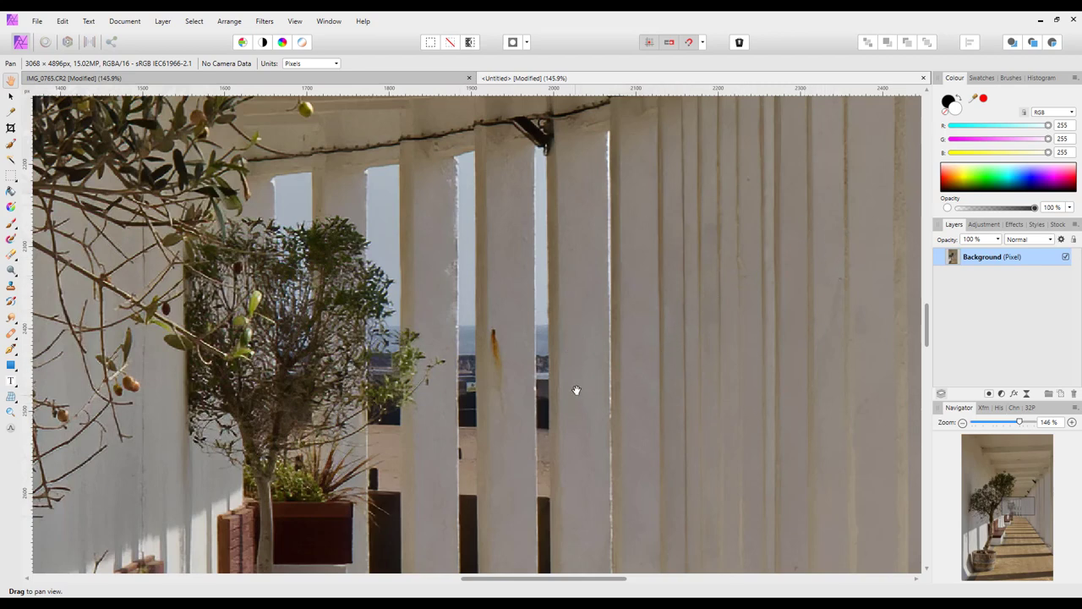
{"action": "mouse_move", "coordinate": [589, 195]}
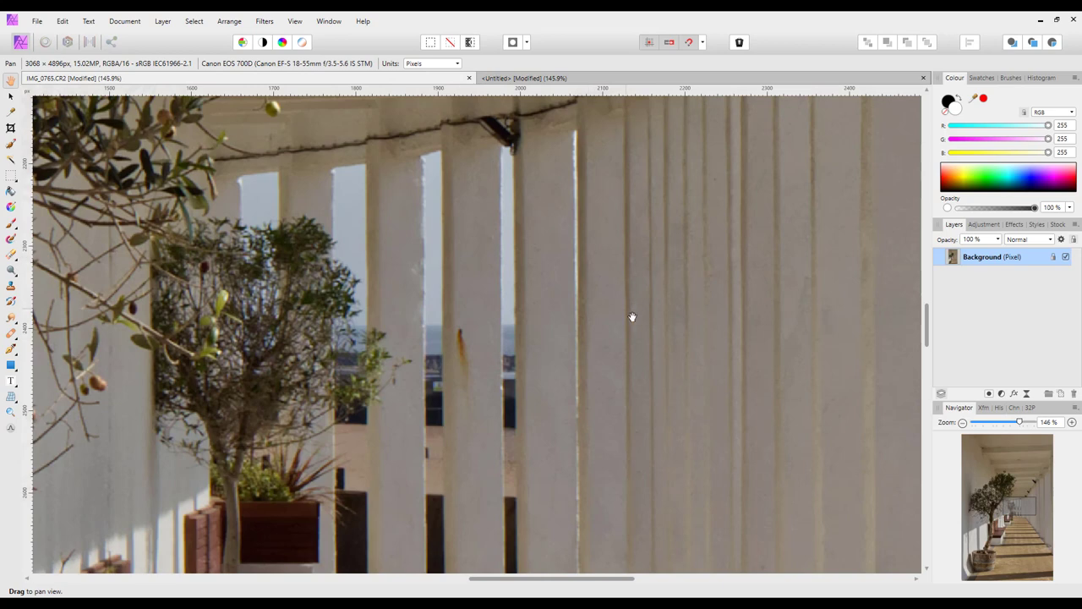
{"action": "mouse_move", "coordinate": [572, 369]}
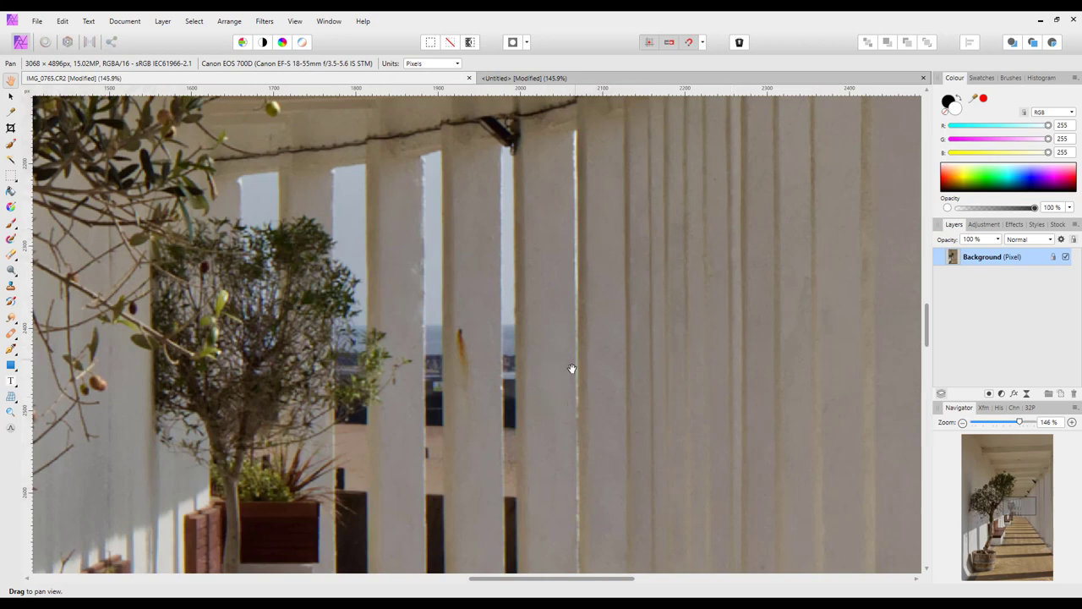
{"action": "mouse_move", "coordinate": [1013, 431]}
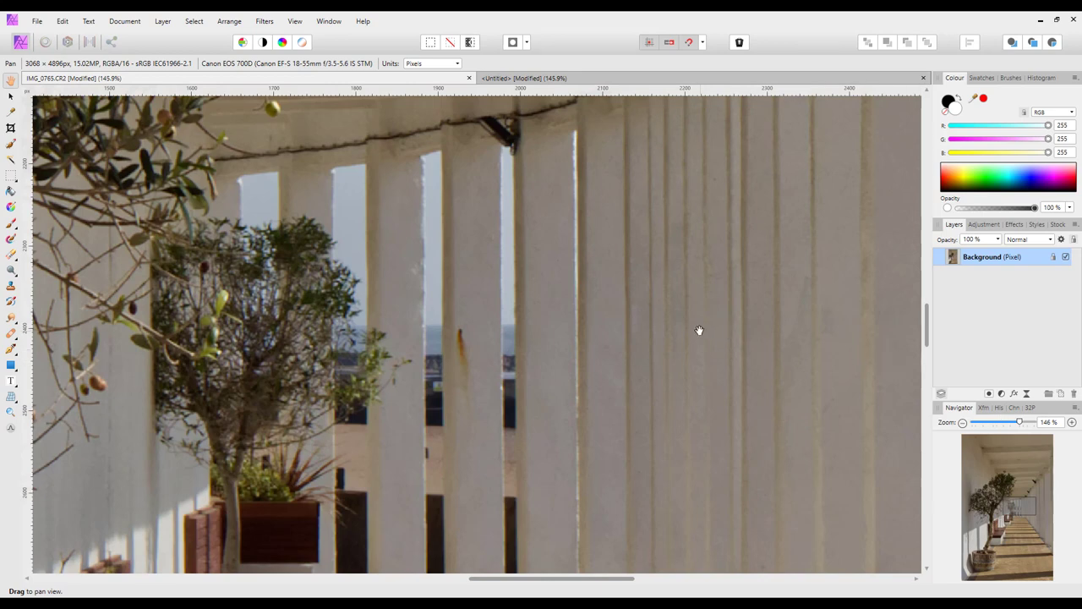
{"action": "mouse_move", "coordinate": [481, 375]}
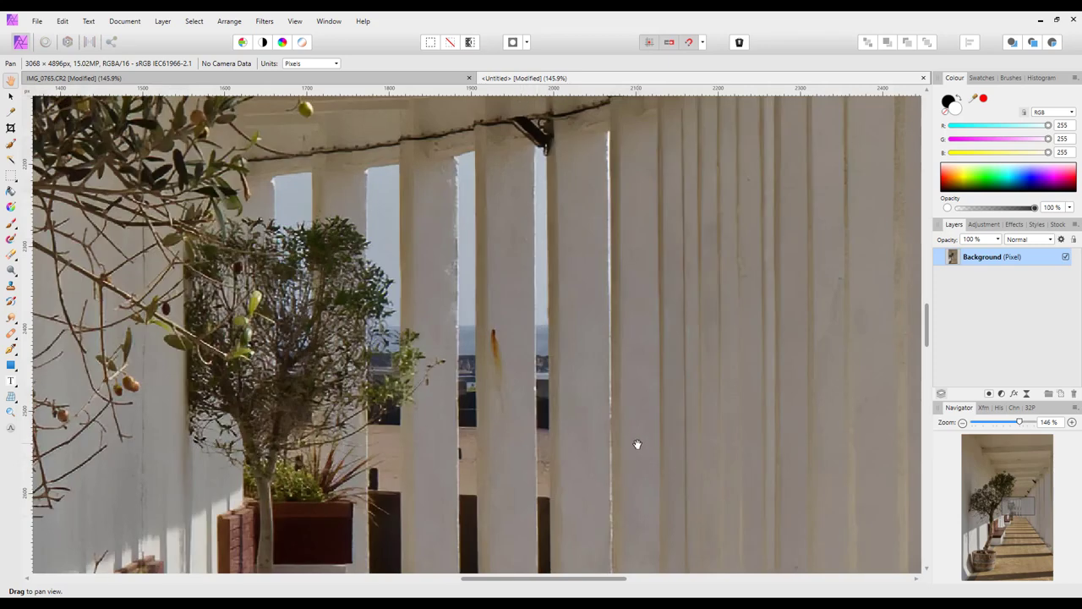
{"action": "mouse_move", "coordinate": [620, 463]}
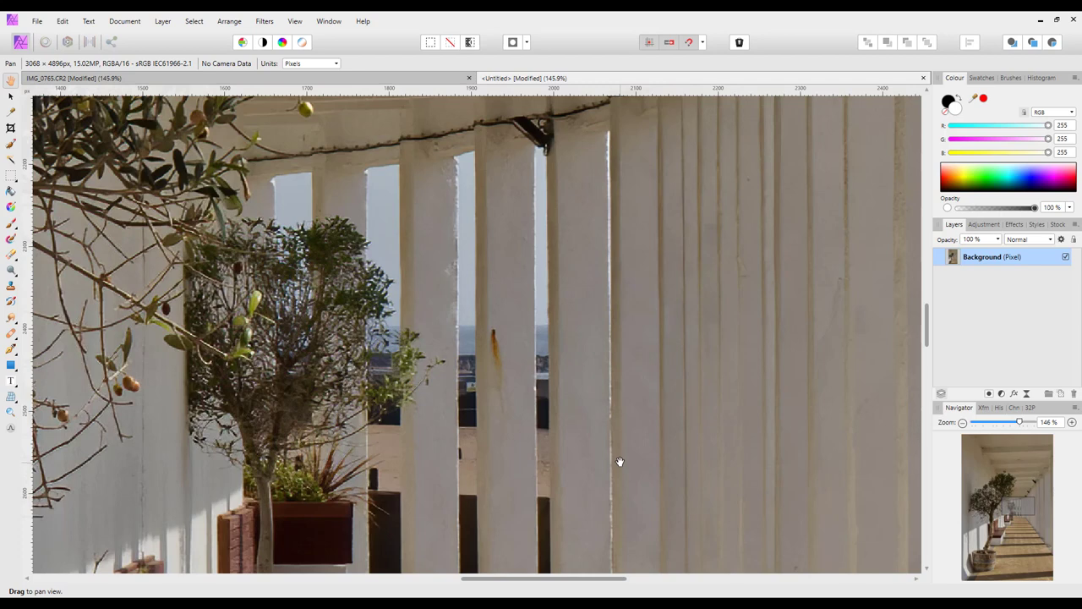
{"action": "mouse_move", "coordinate": [658, 343]}
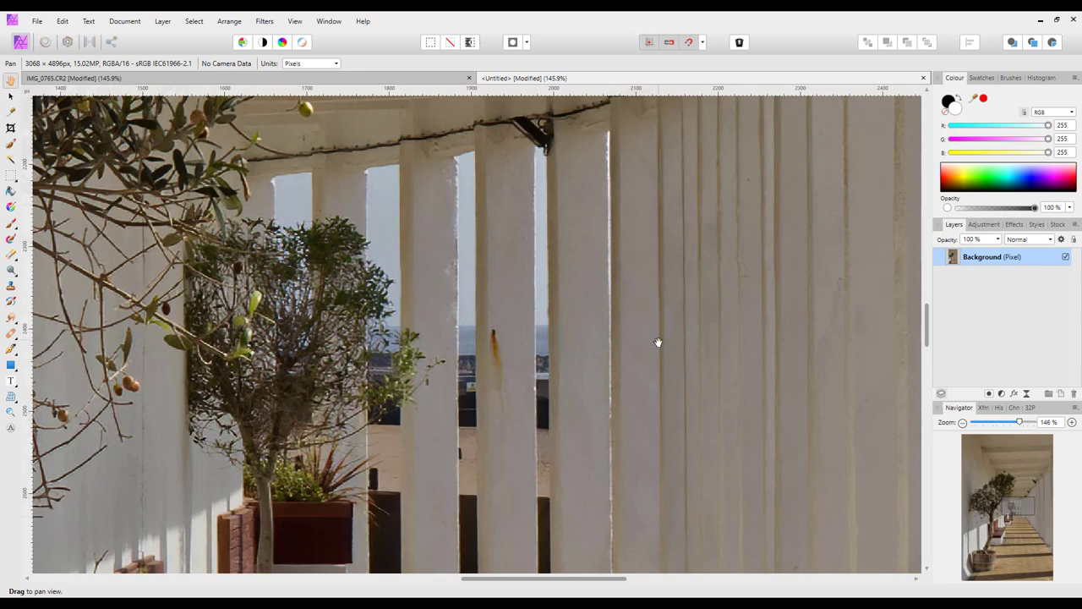
{"action": "mouse_move", "coordinate": [265, 21]}
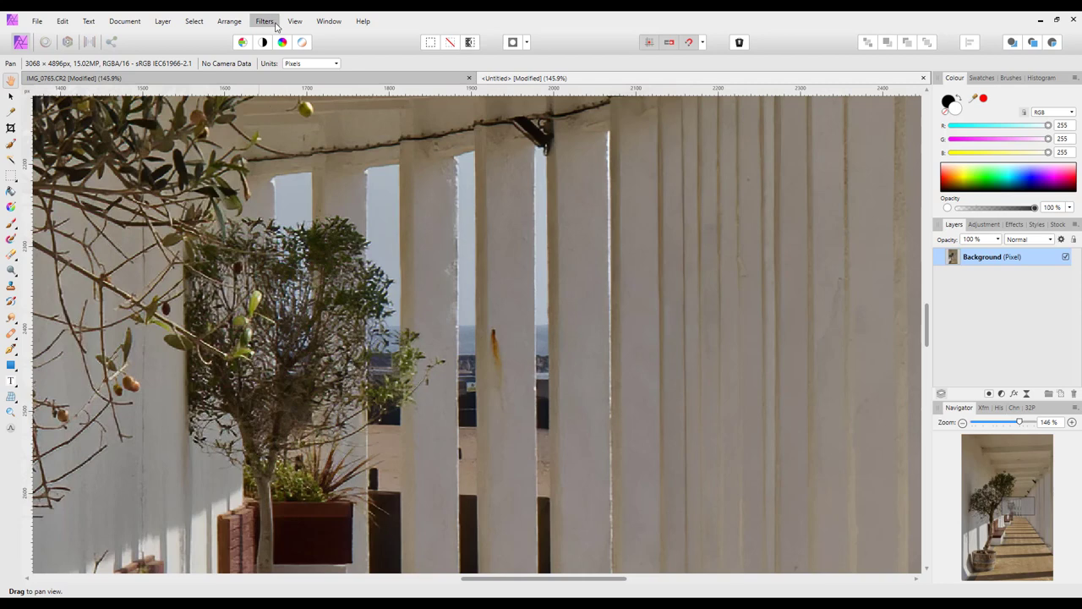
Step: Run Topaz Sharpen AI from Filters > Plugins > Topaz Labs on the denoised copy
{"action": "left_click", "coordinate": [264, 21]}
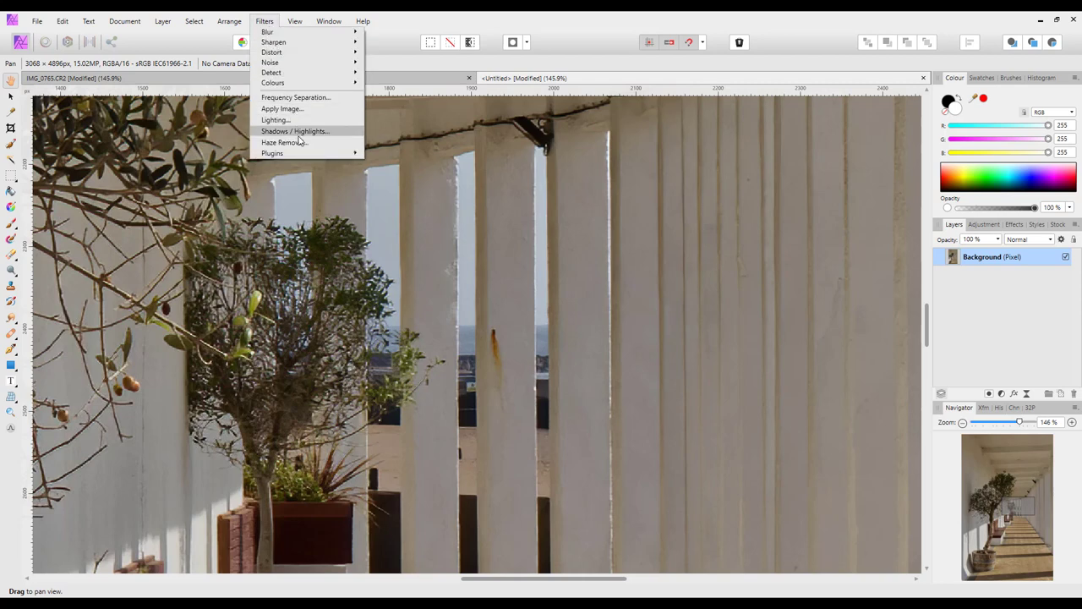
{"action": "mouse_move", "coordinate": [272, 153]}
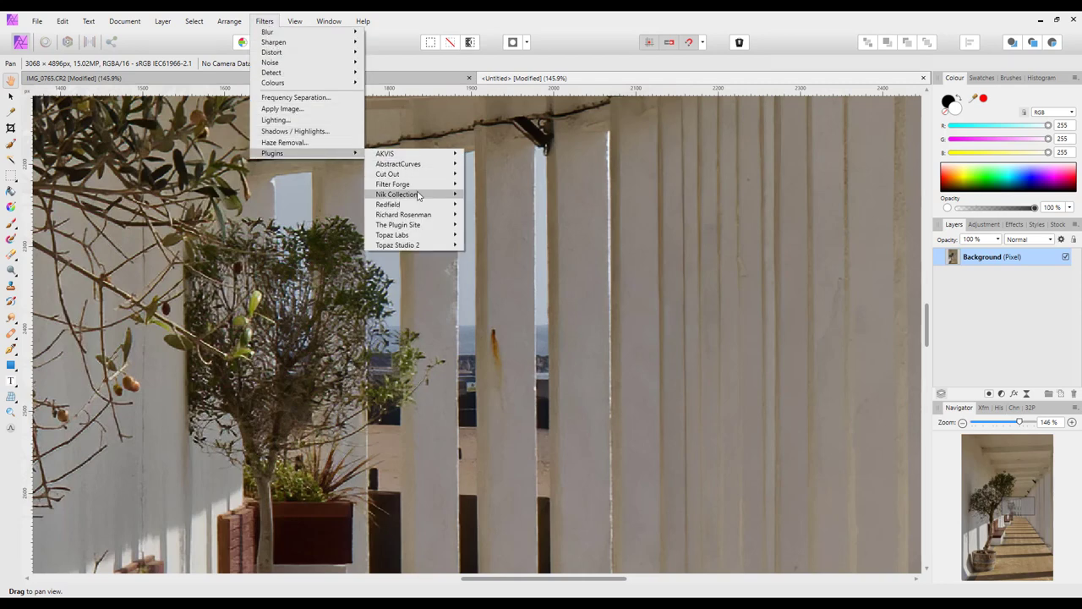
{"action": "mouse_move", "coordinate": [391, 234]}
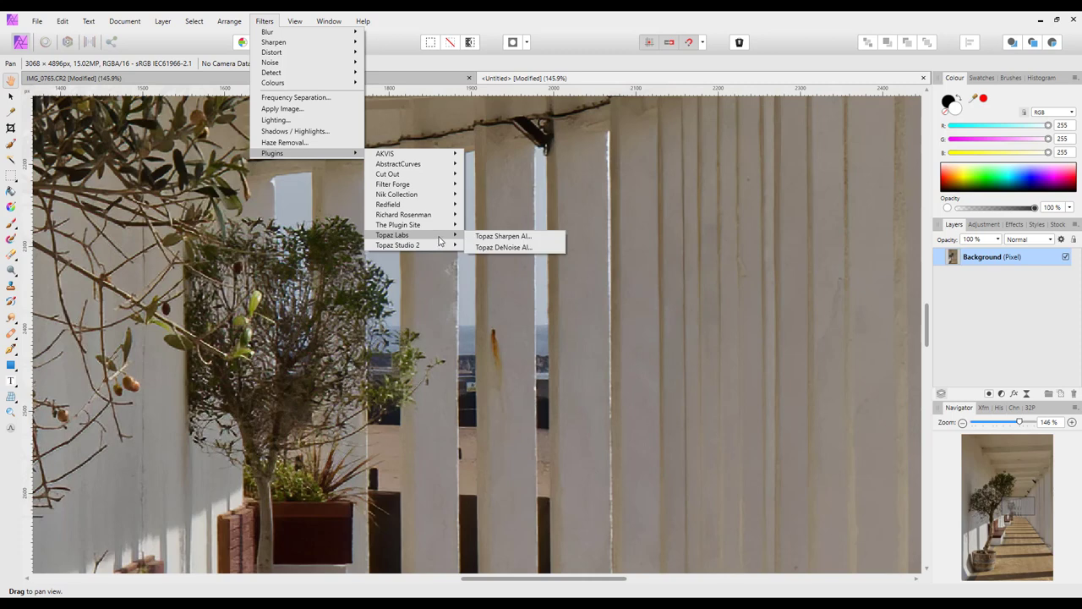
{"action": "left_click", "coordinate": [614, 342]}
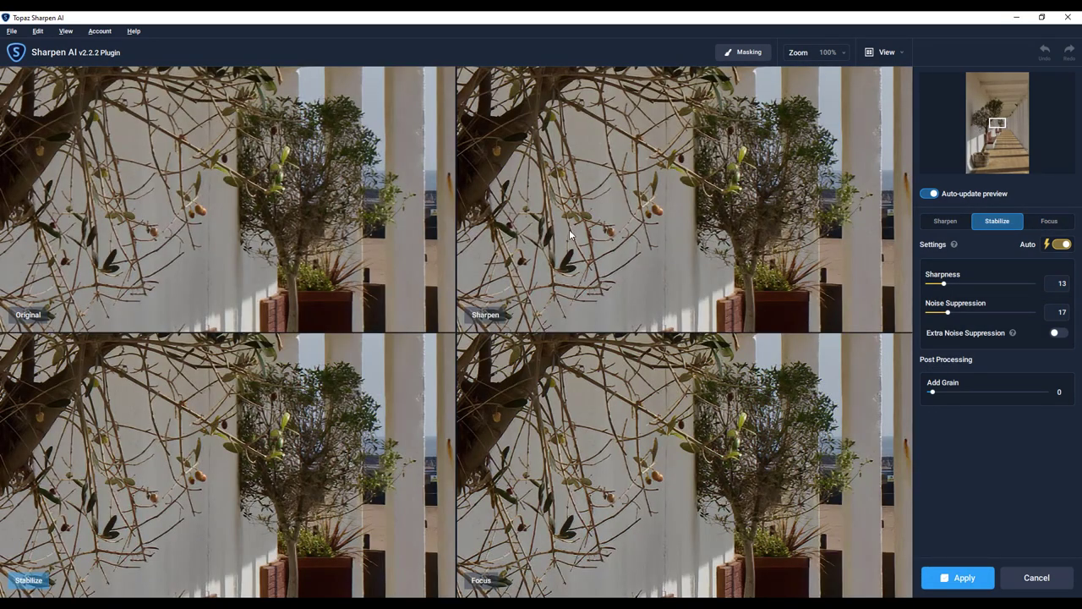
{"action": "mouse_move", "coordinate": [174, 234]}
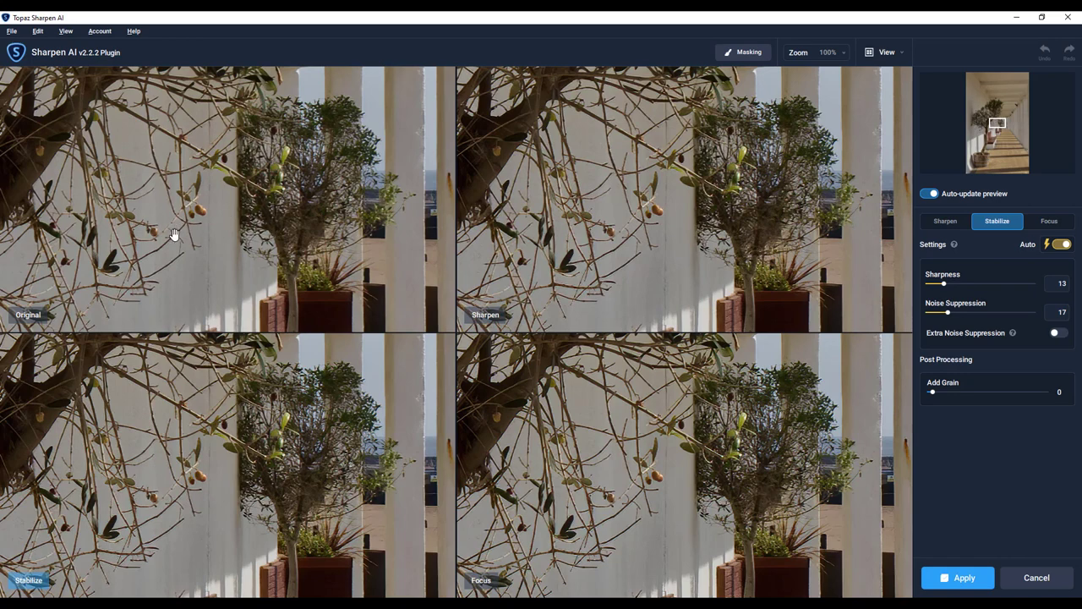
{"action": "mouse_move", "coordinate": [710, 220]}
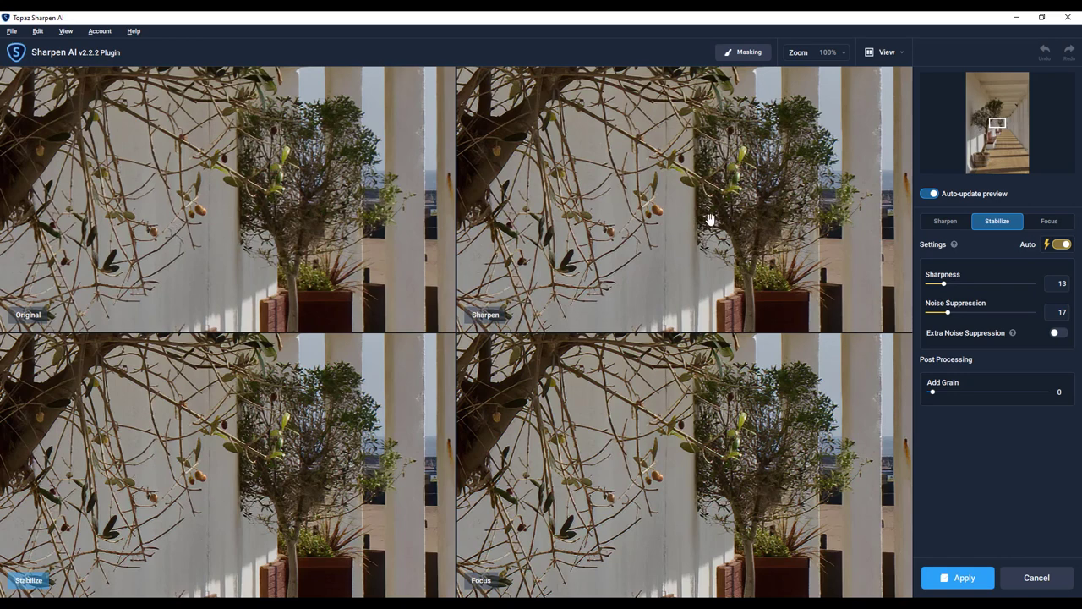
{"action": "mouse_move", "coordinate": [457, 429]}
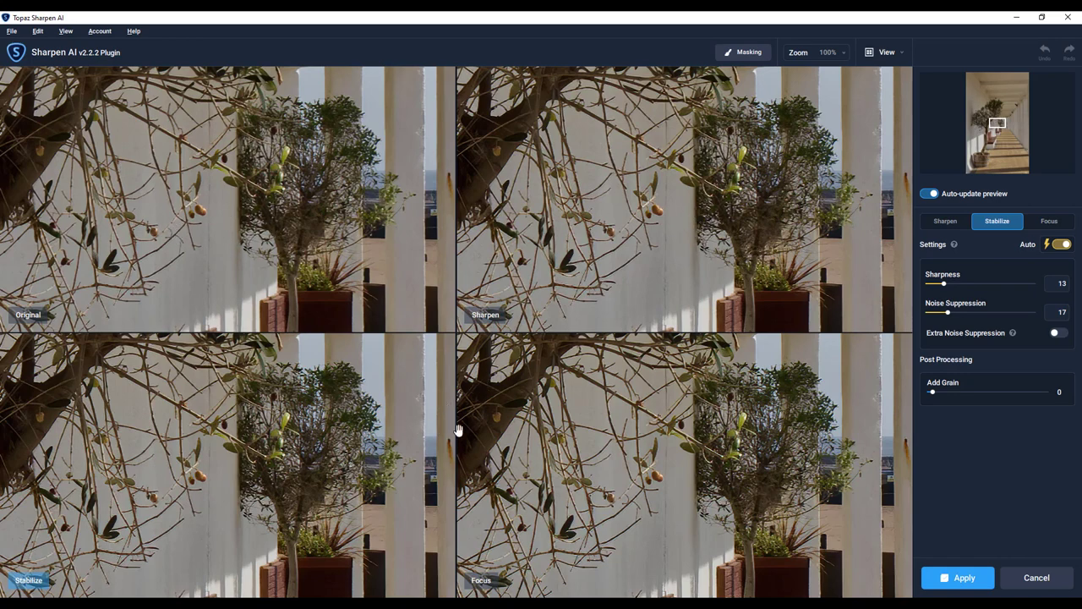
{"action": "mouse_move", "coordinate": [685, 249]}
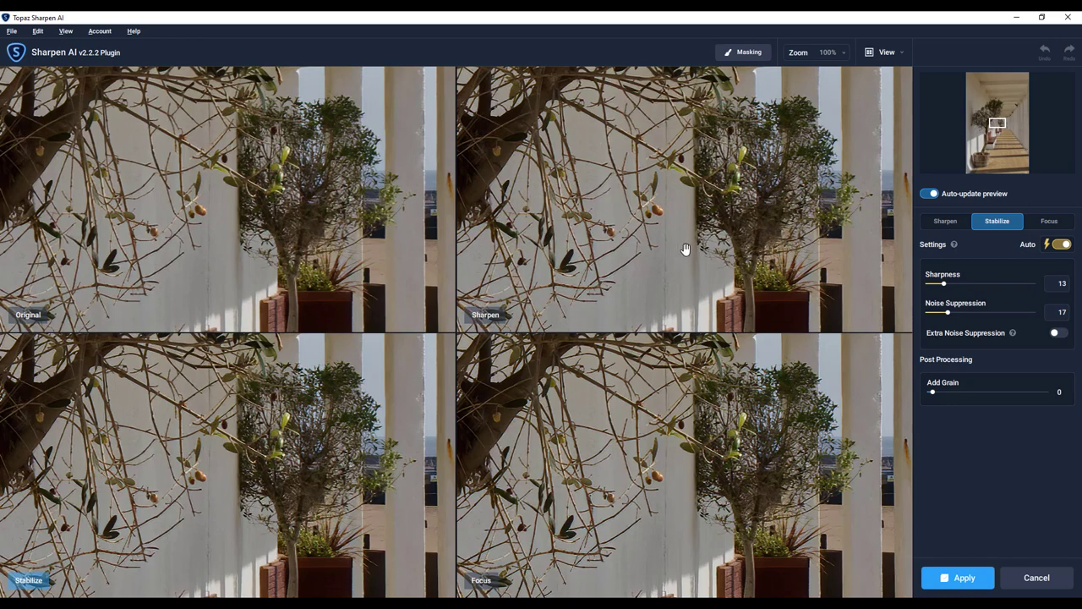
{"action": "mouse_move", "coordinate": [212, 528]}
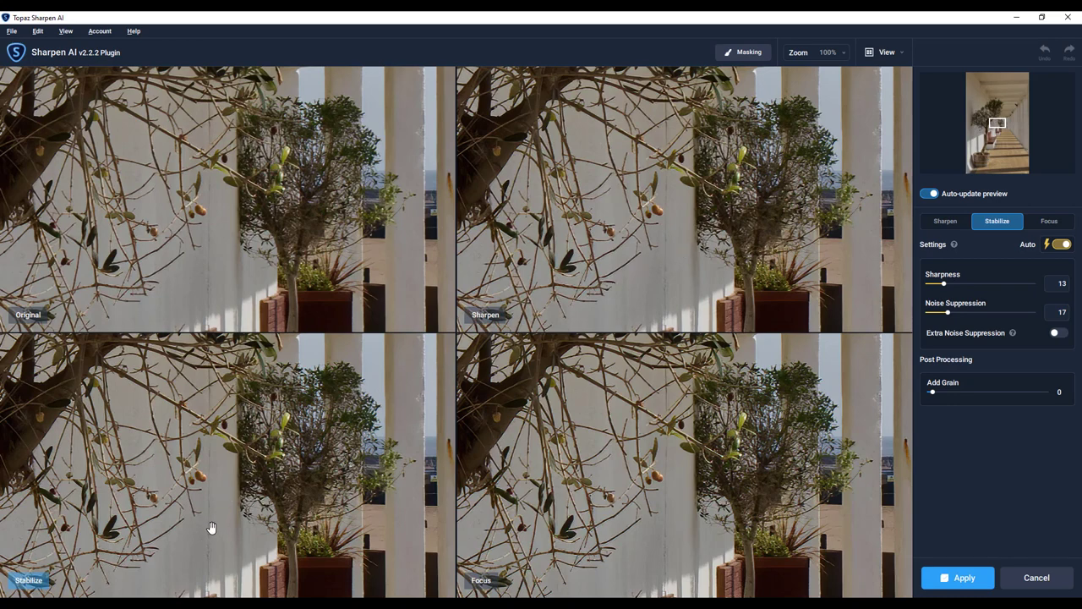
{"action": "mouse_move", "coordinate": [455, 369]}
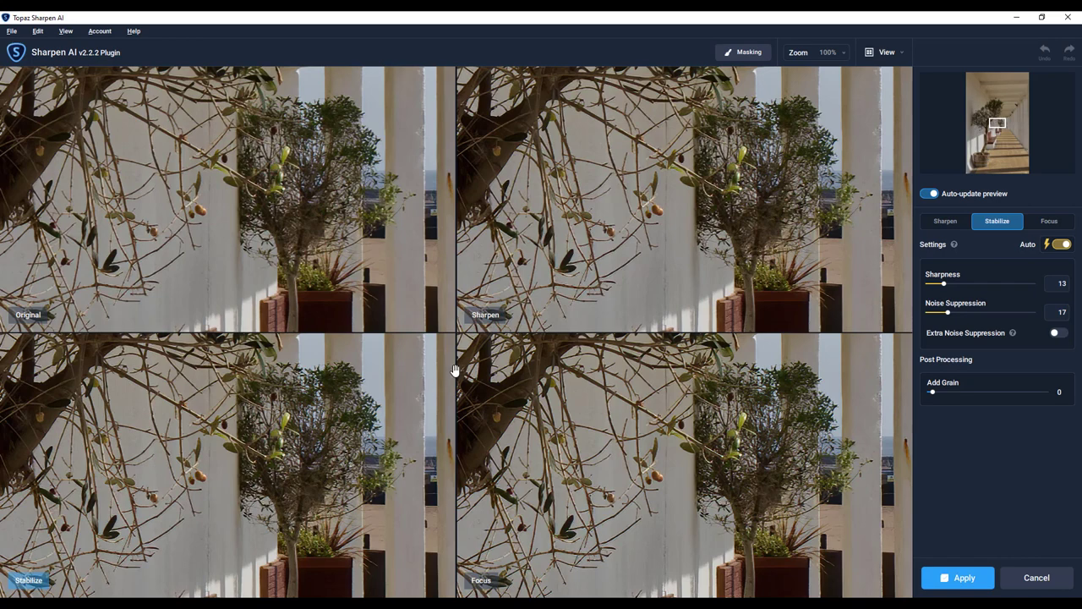
{"action": "mouse_move", "coordinate": [177, 566]}
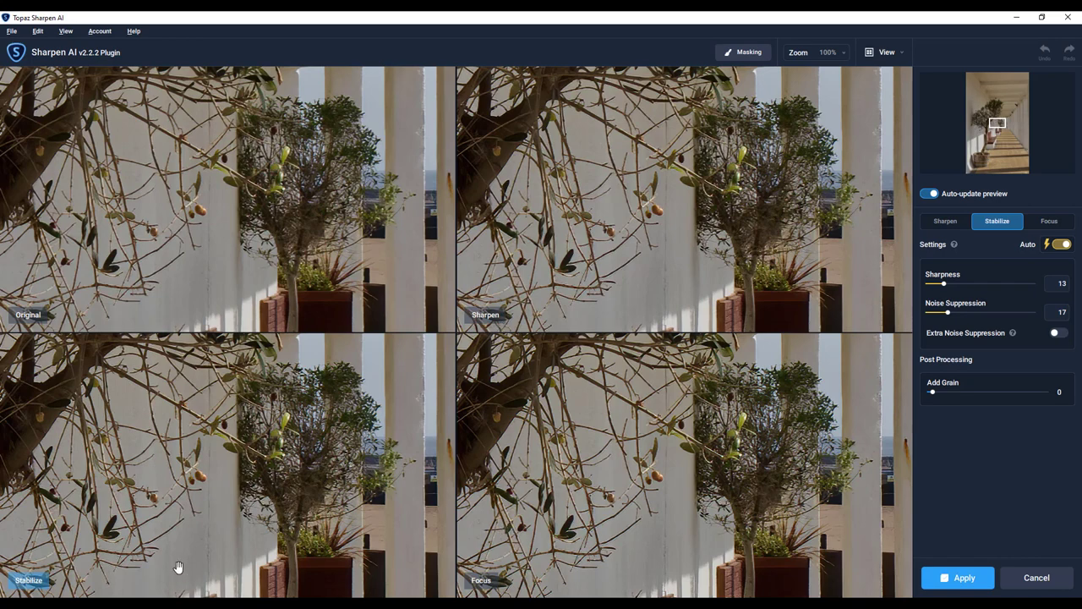
{"action": "mouse_move", "coordinate": [201, 459]}
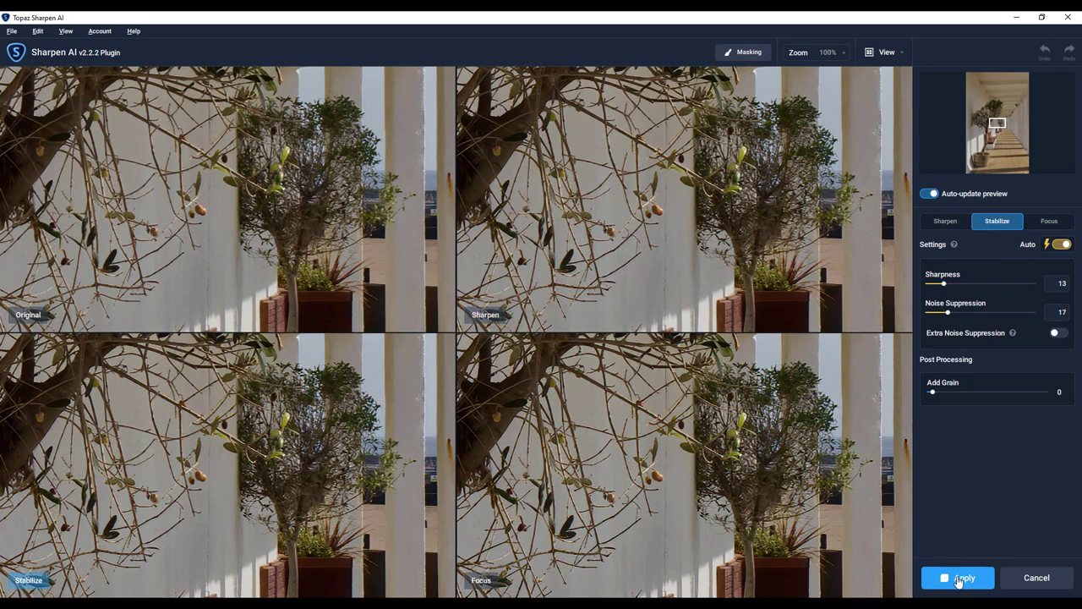
Step: Apply Stabilize sharpening at sharpness 13 and noise suppression 17
{"action": "left_click", "coordinate": [957, 578]}
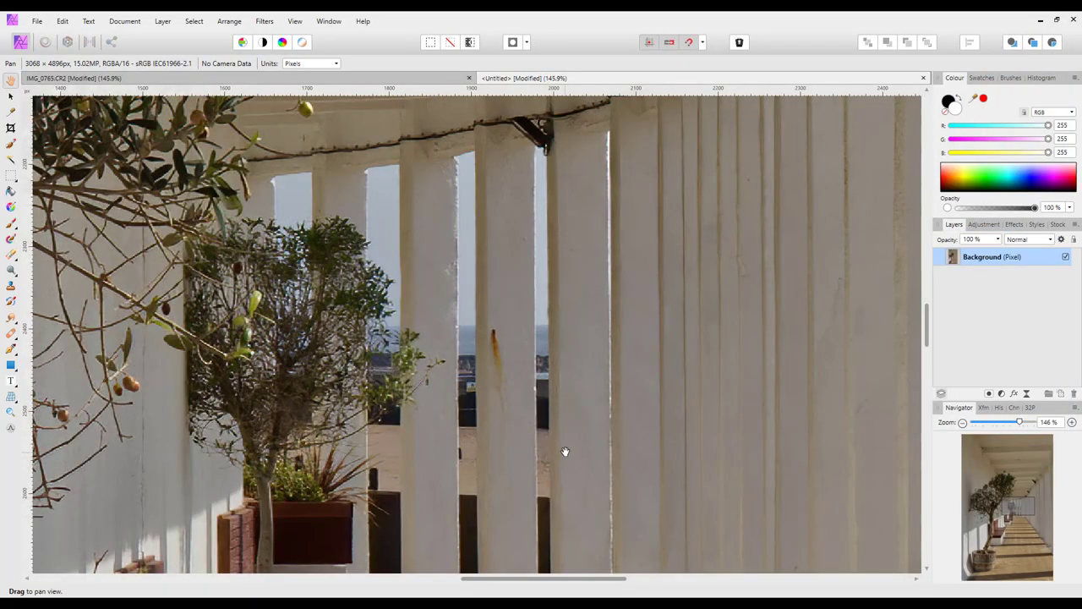
{"action": "mouse_move", "coordinate": [682, 230]}
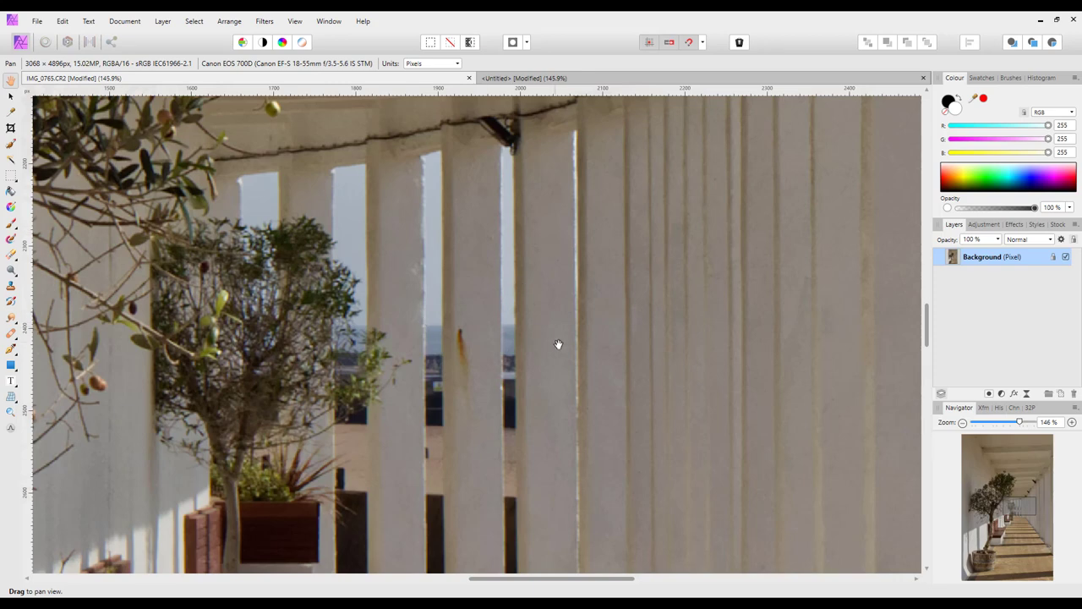
{"action": "mouse_move", "coordinate": [415, 303]}
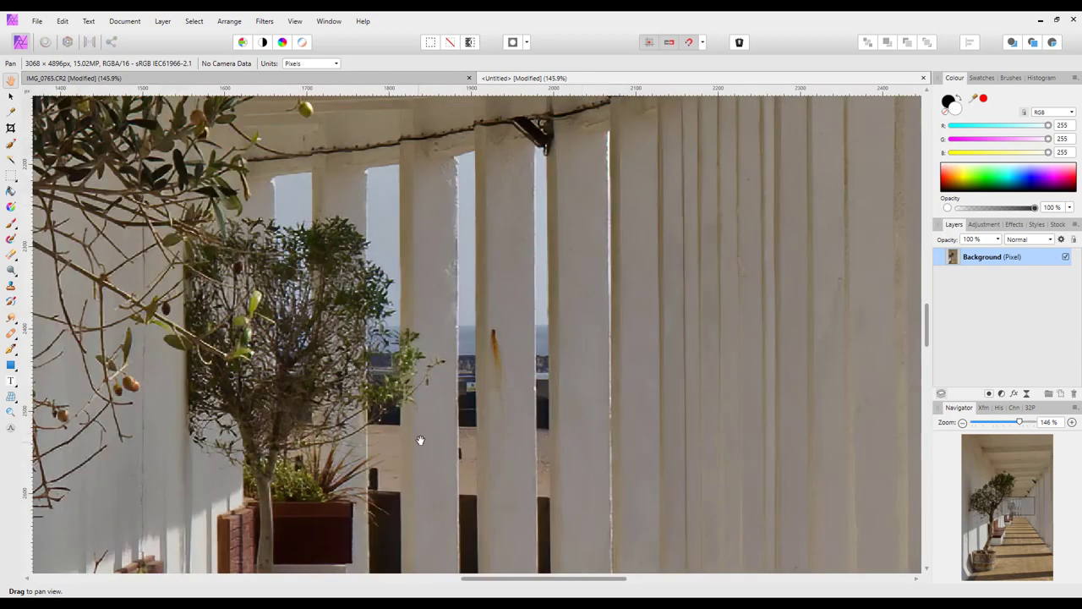
{"action": "mouse_move", "coordinate": [581, 406]}
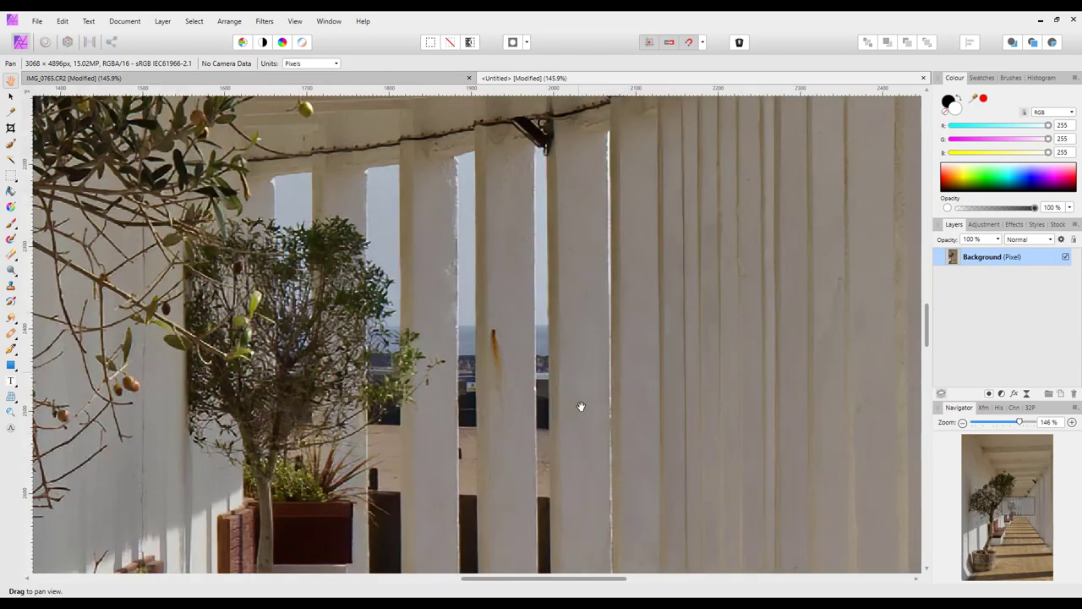
{"action": "mouse_move", "coordinate": [438, 87]}
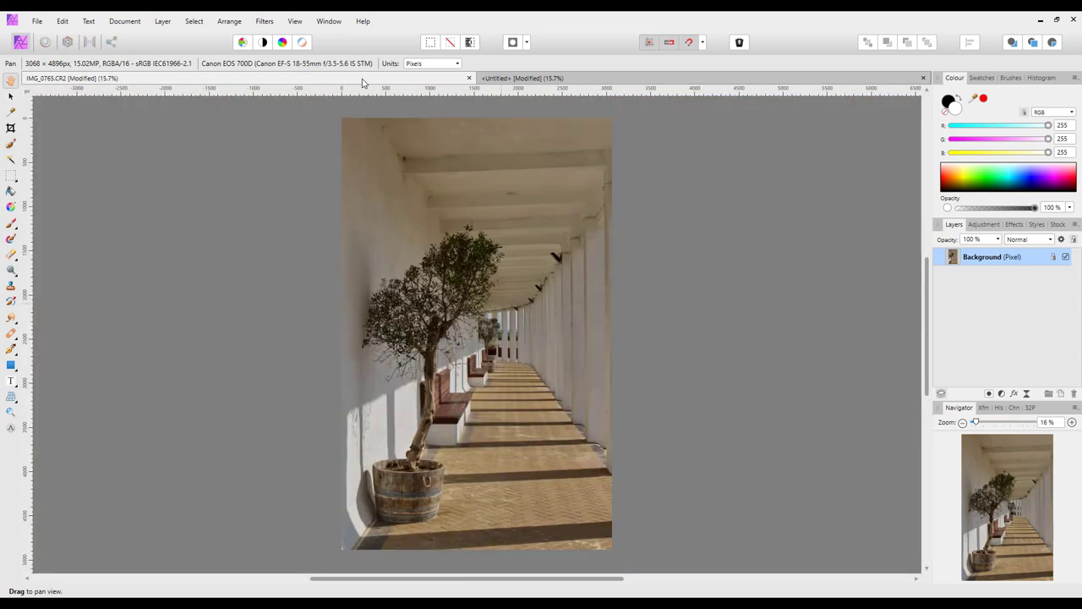
{"action": "mouse_move", "coordinate": [499, 107]}
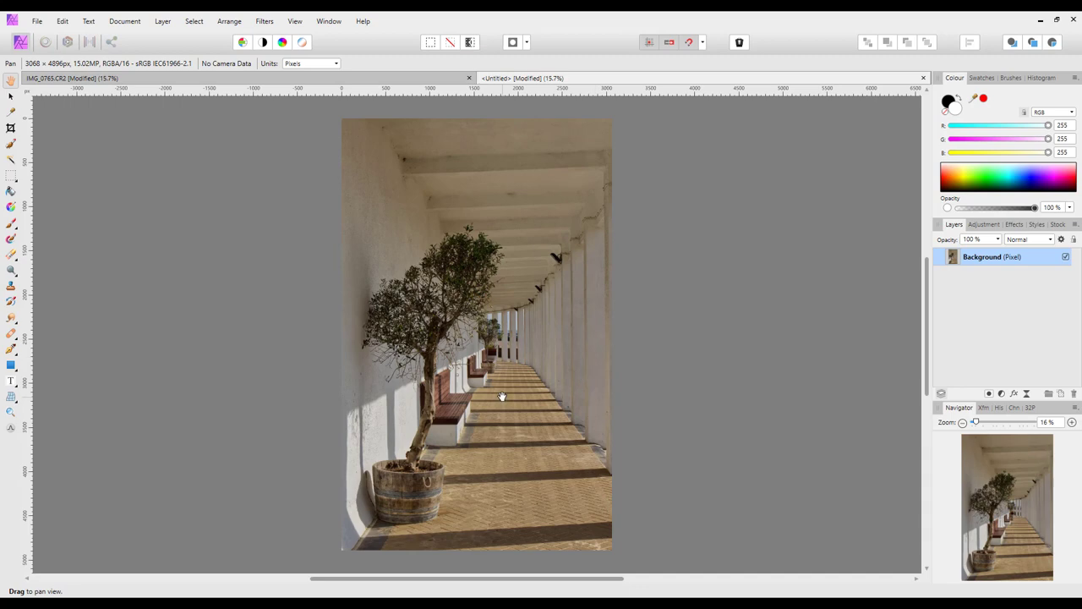
{"action": "mouse_move", "coordinate": [1025, 387]}
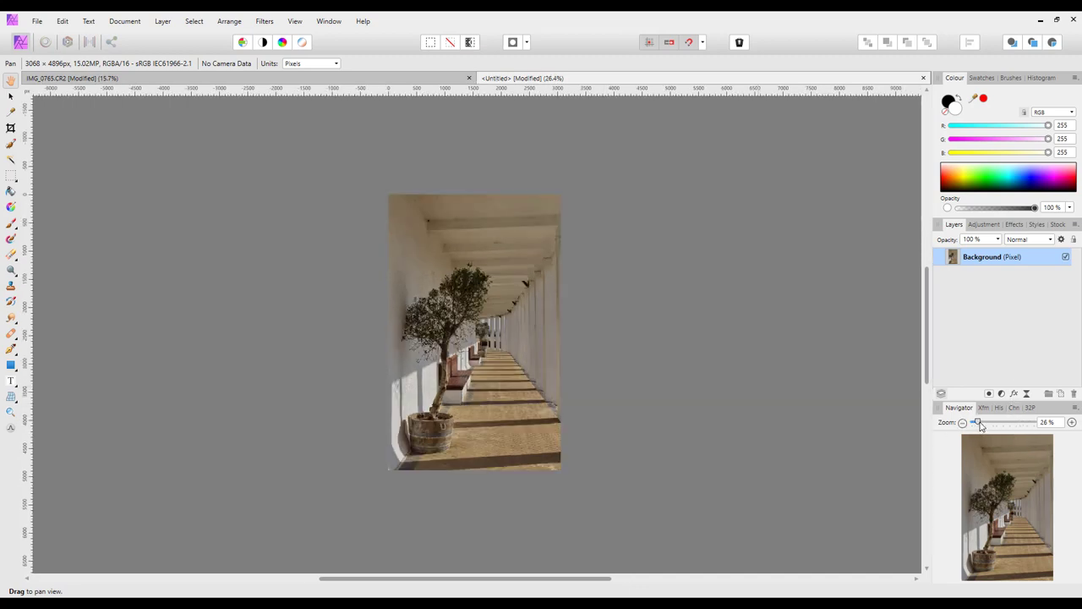
Step: Set the Navigator zoom to 100% on the olive tree to compare against the original
{"action": "left_click_drag", "start_coordinate": [976, 422], "coordinate": [994, 422]}
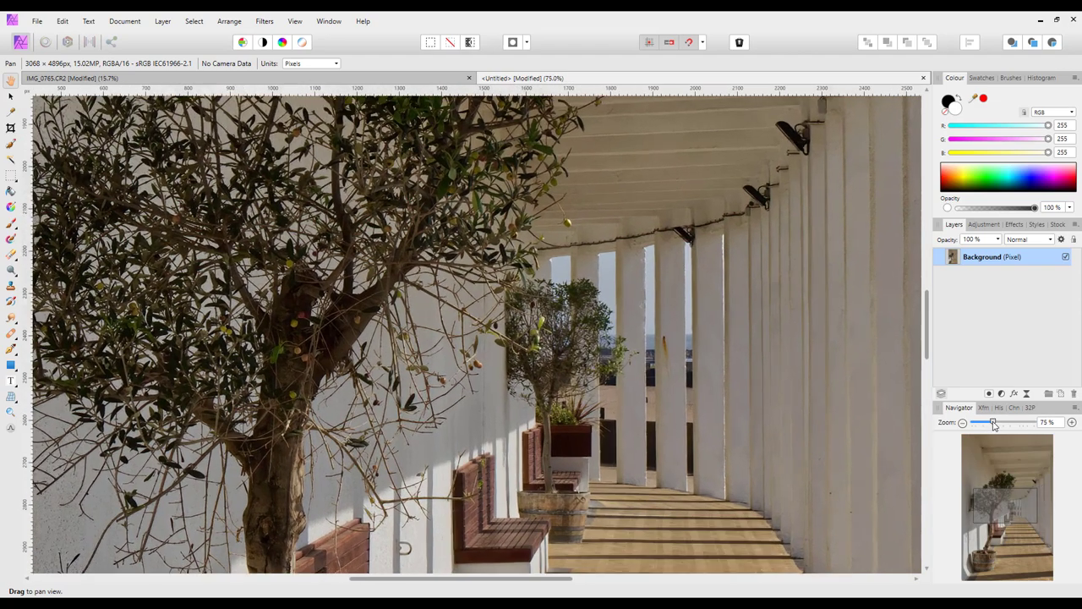
{"action": "left_click_drag", "start_coordinate": [993, 423], "coordinate": [1011, 423]}
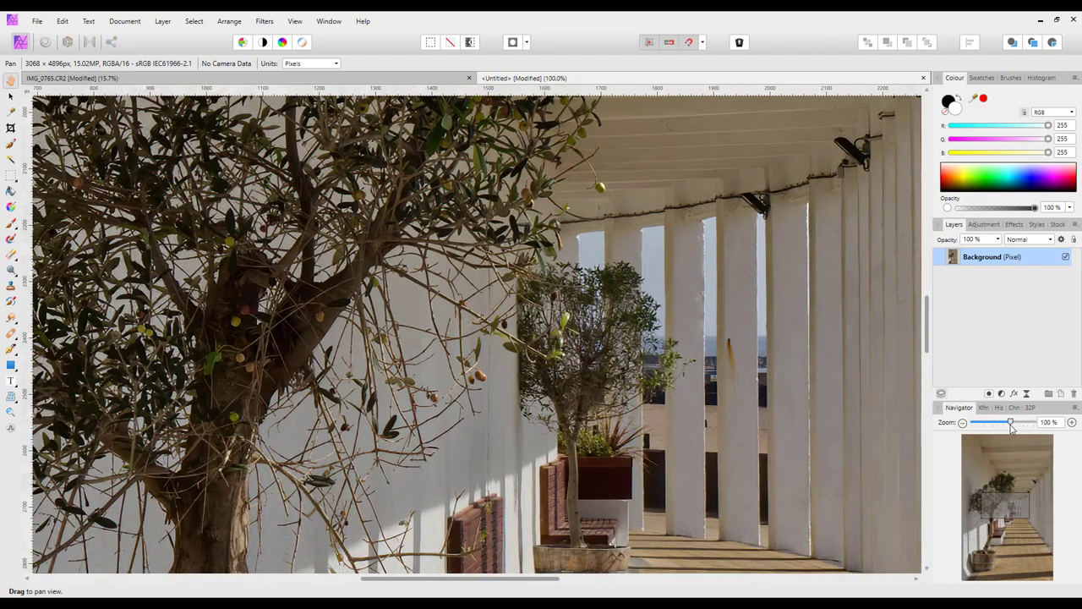
{"action": "mouse_move", "coordinate": [393, 177]}
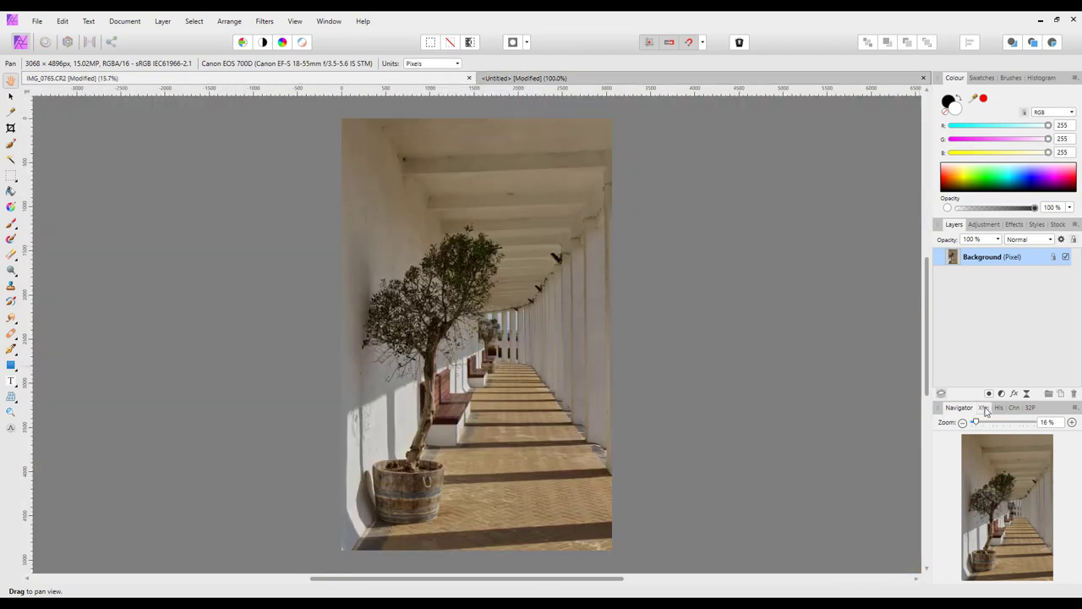
{"action": "left_click_drag", "start_coordinate": [974, 422], "coordinate": [1008, 422]}
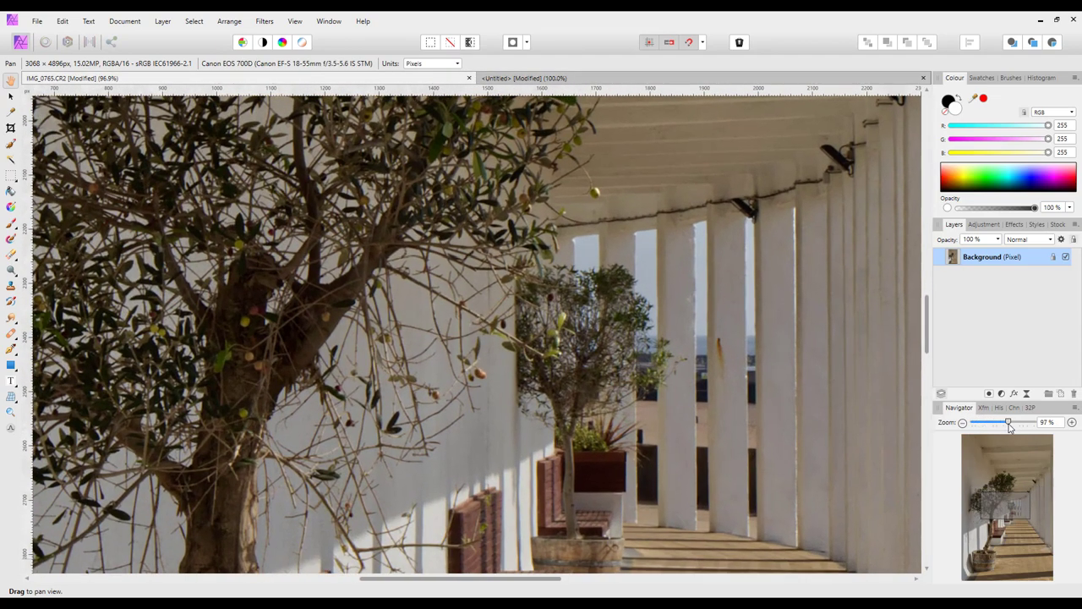
{"action": "left_click_drag", "start_coordinate": [1006, 422], "coordinate": [1011, 422]}
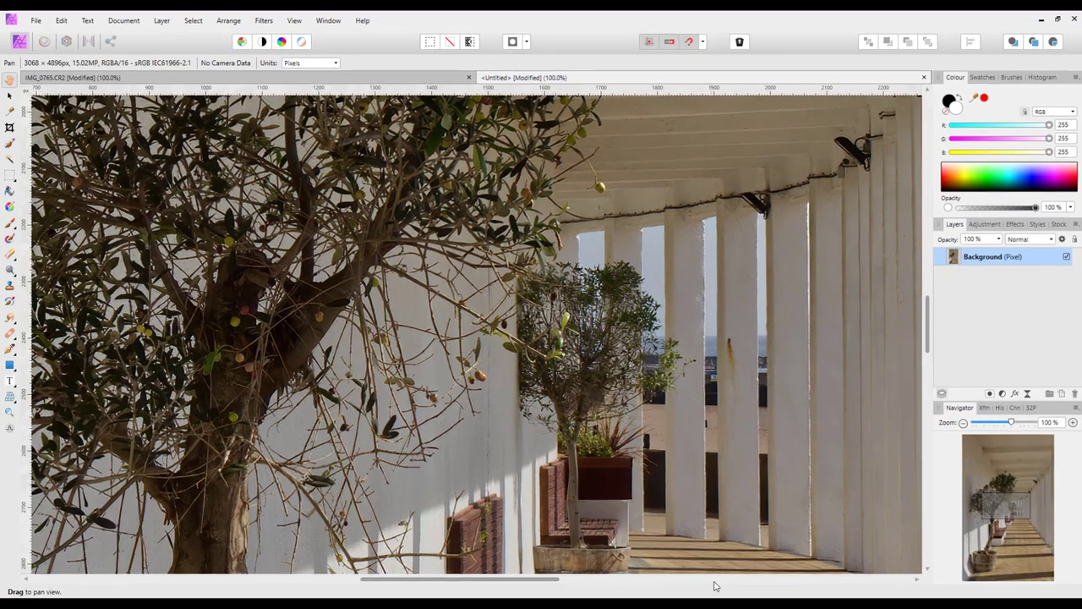